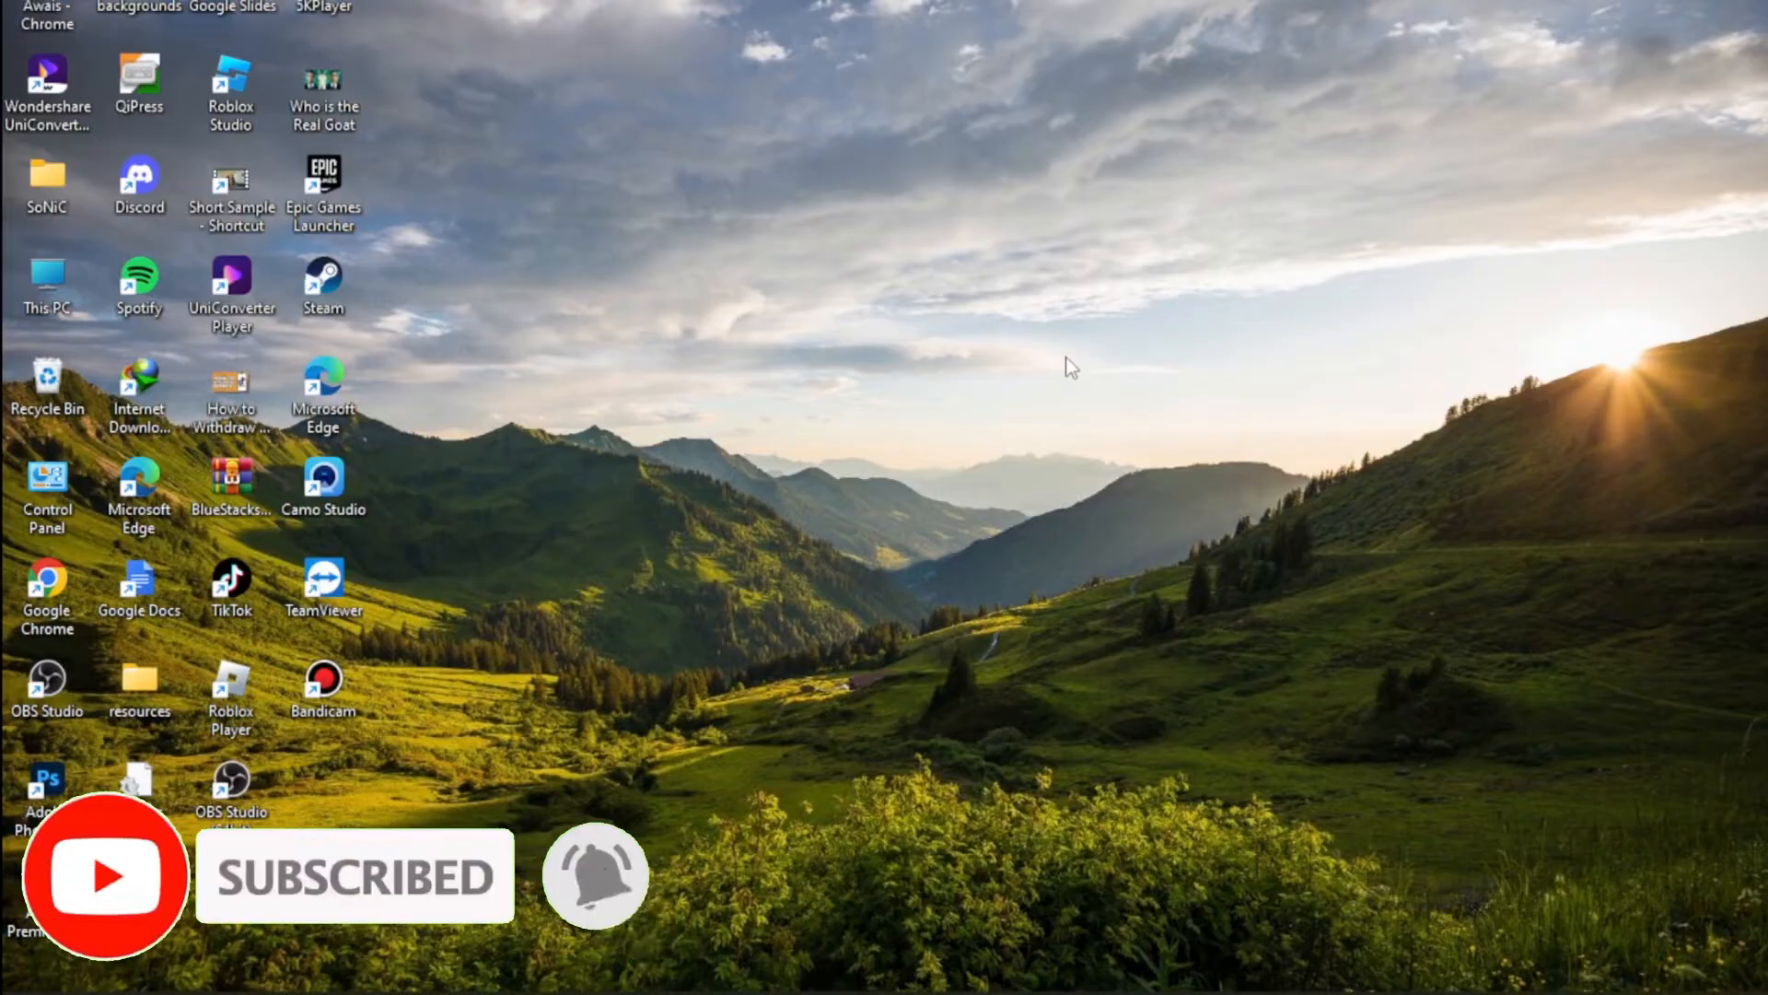
{"action": "mouse_move", "coordinate": [1216, 580]}
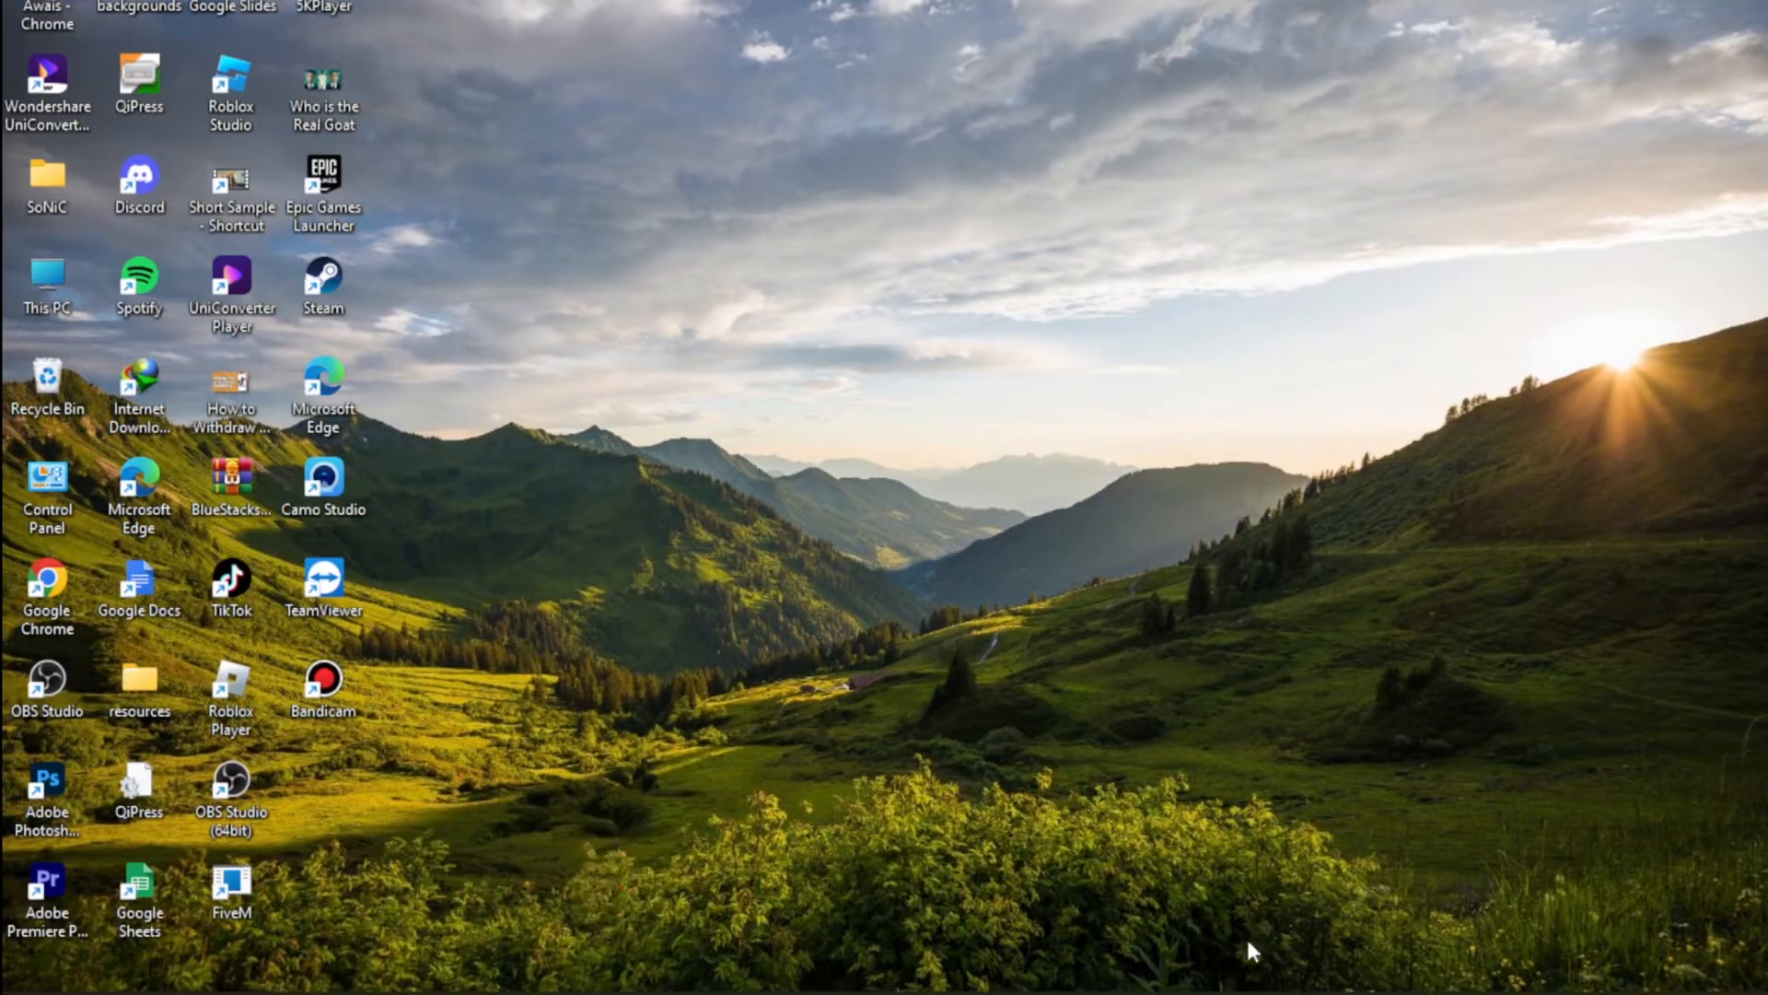
{"action": "mouse_move", "coordinate": [1253, 981]}
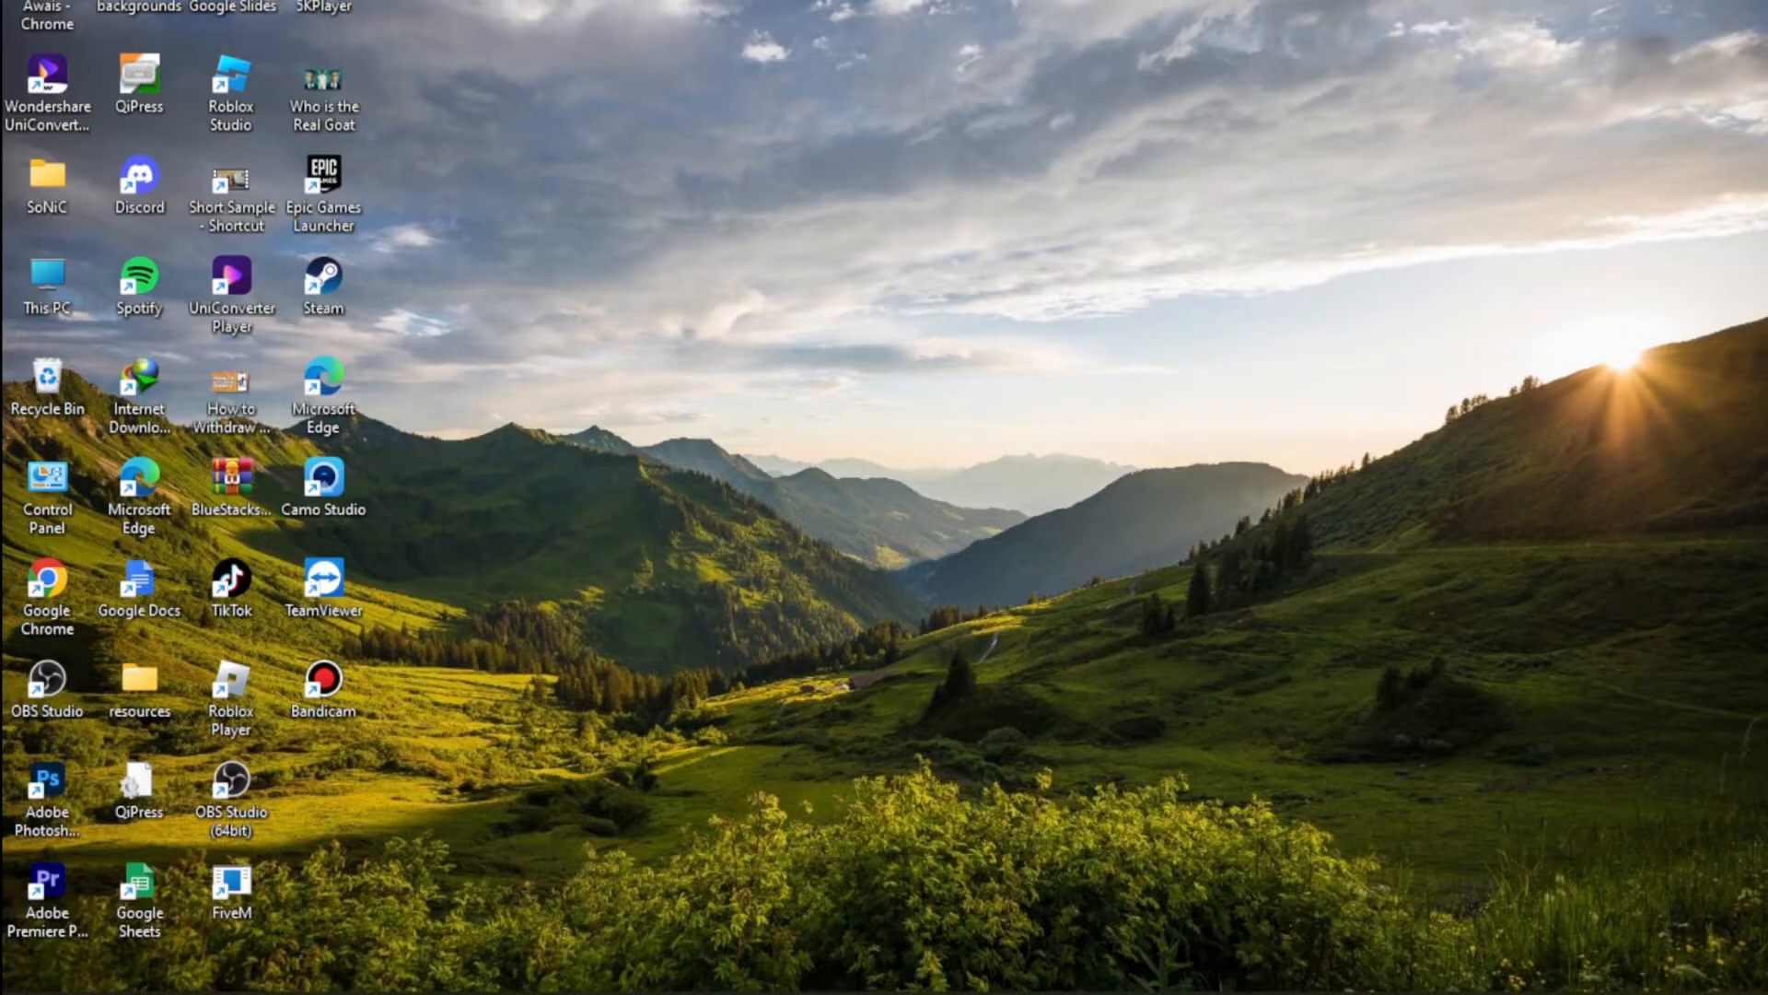
Step: Launch Chrome and reach its Settings page via the three-dot menu
{"action": "left_click", "coordinate": [44, 581]}
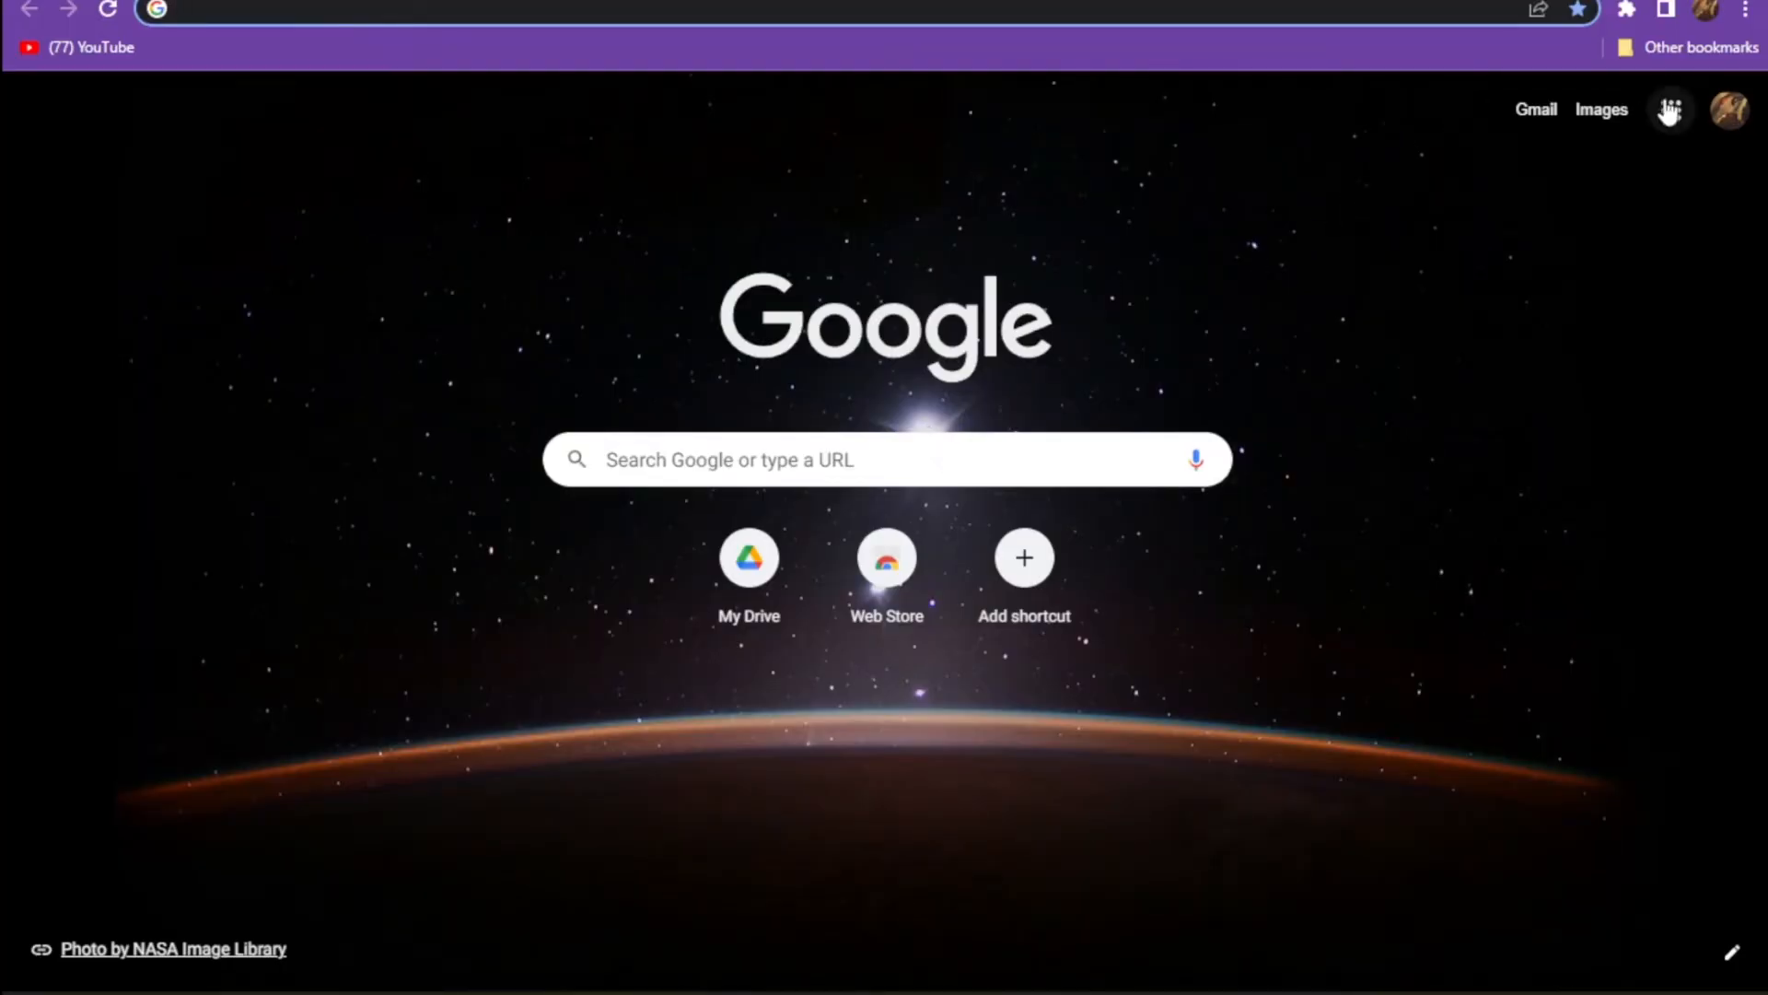
{"action": "left_click", "coordinate": [1750, 11]}
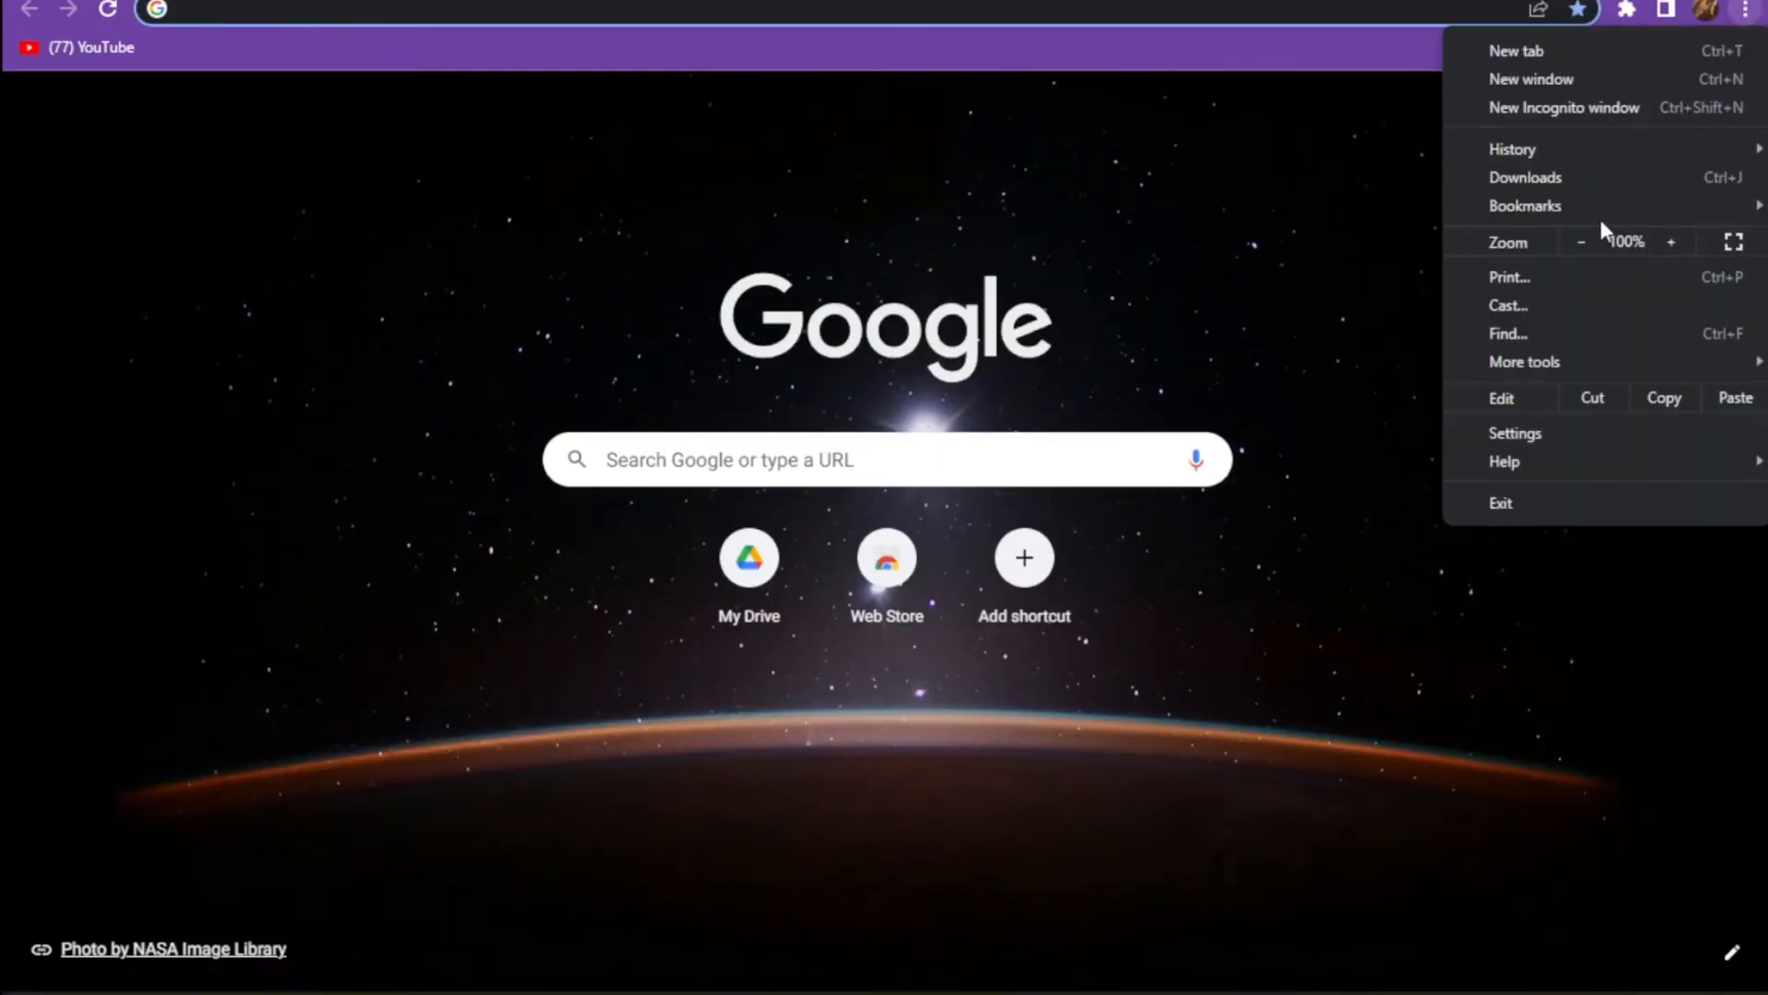
{"action": "mouse_move", "coordinate": [1534, 425]}
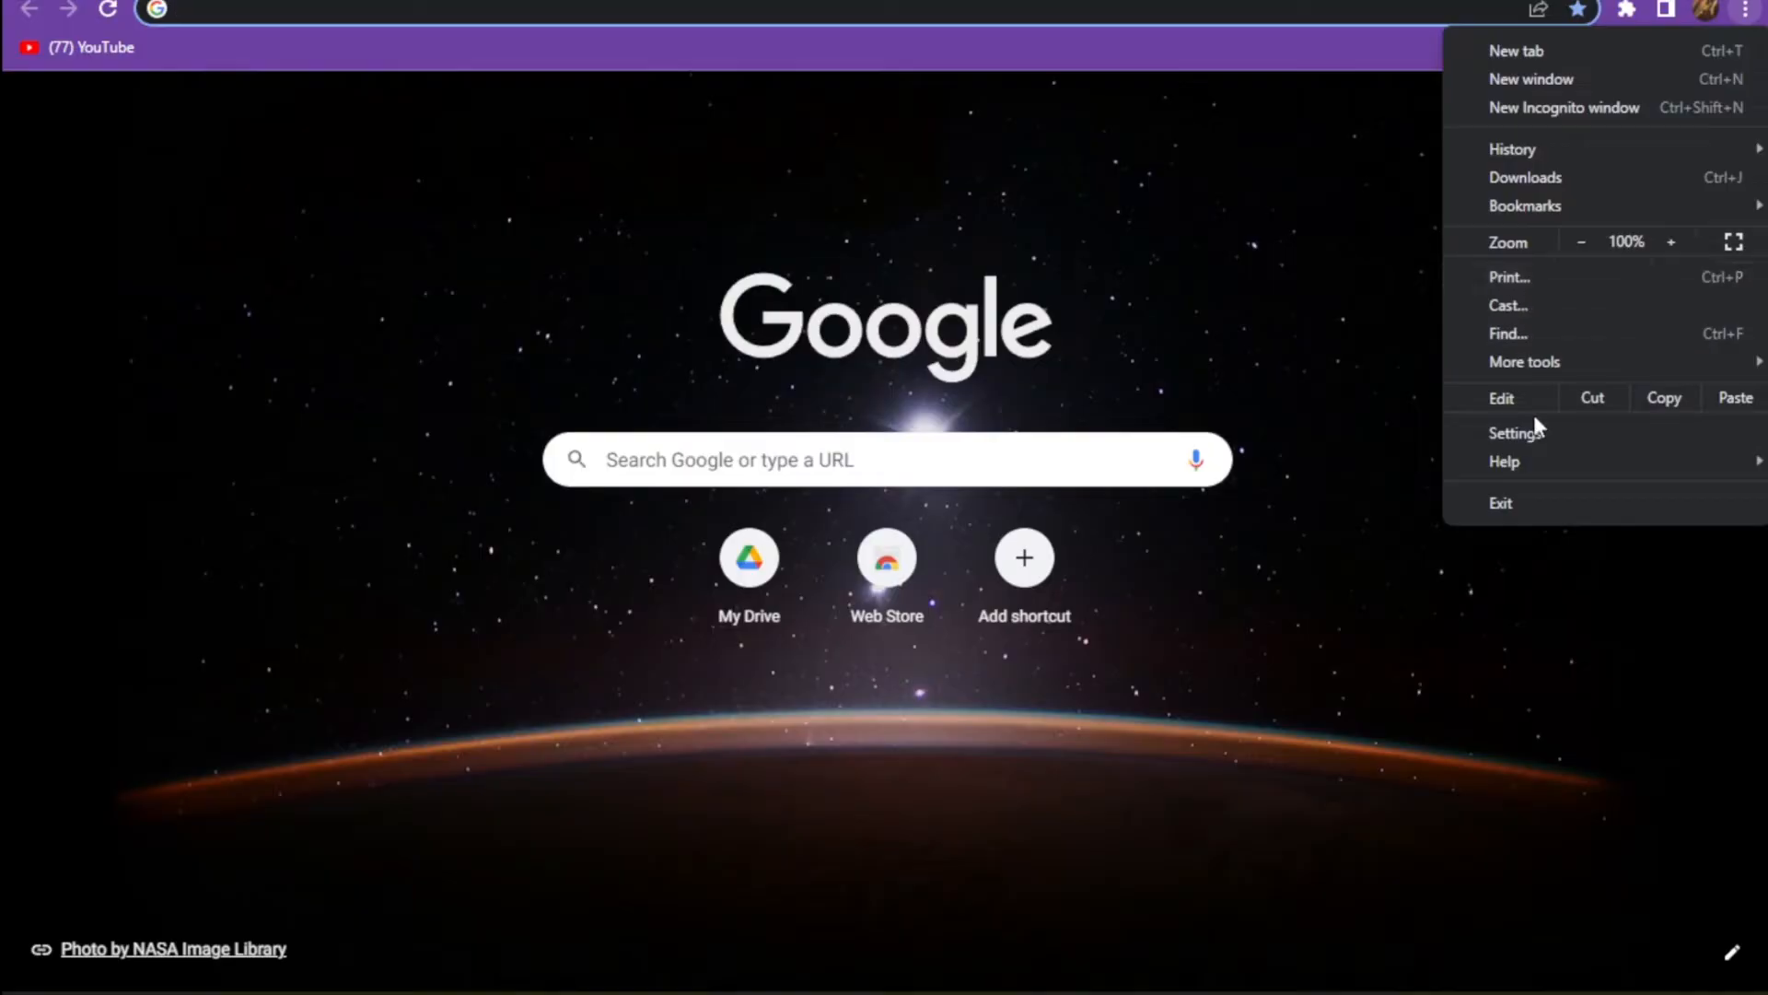
{"action": "left_click", "coordinate": [1514, 431]}
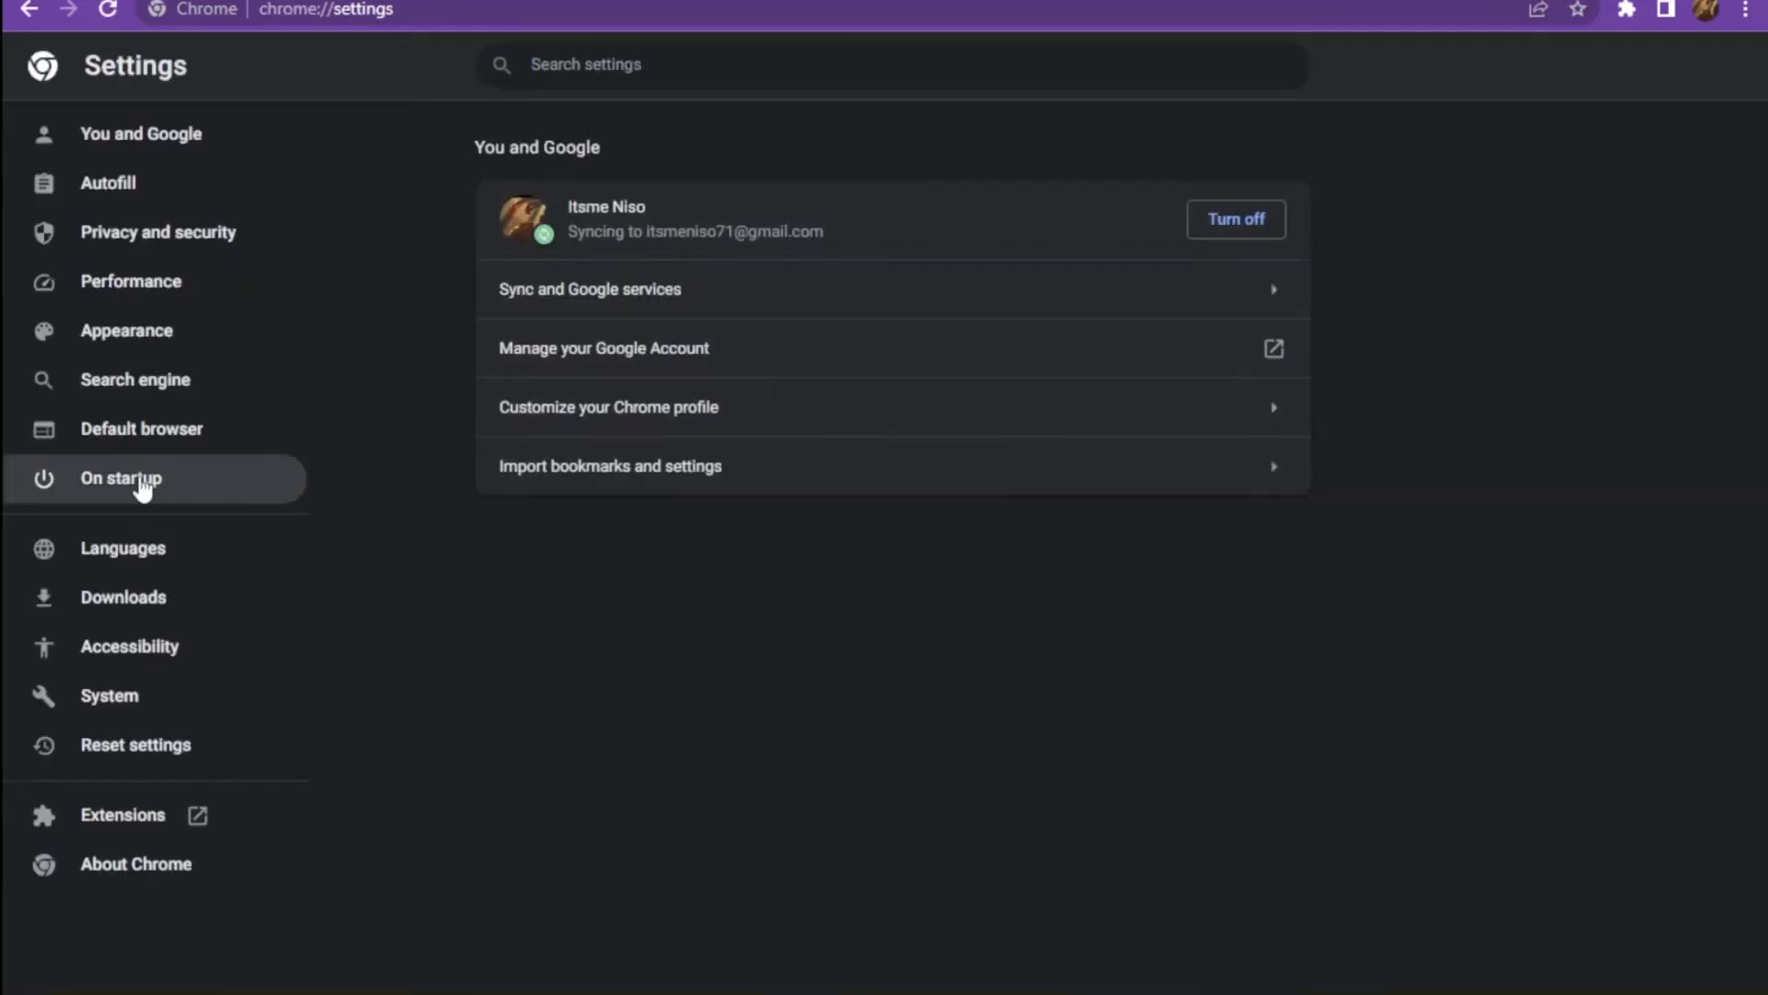
{"action": "mouse_move", "coordinate": [158, 232]}
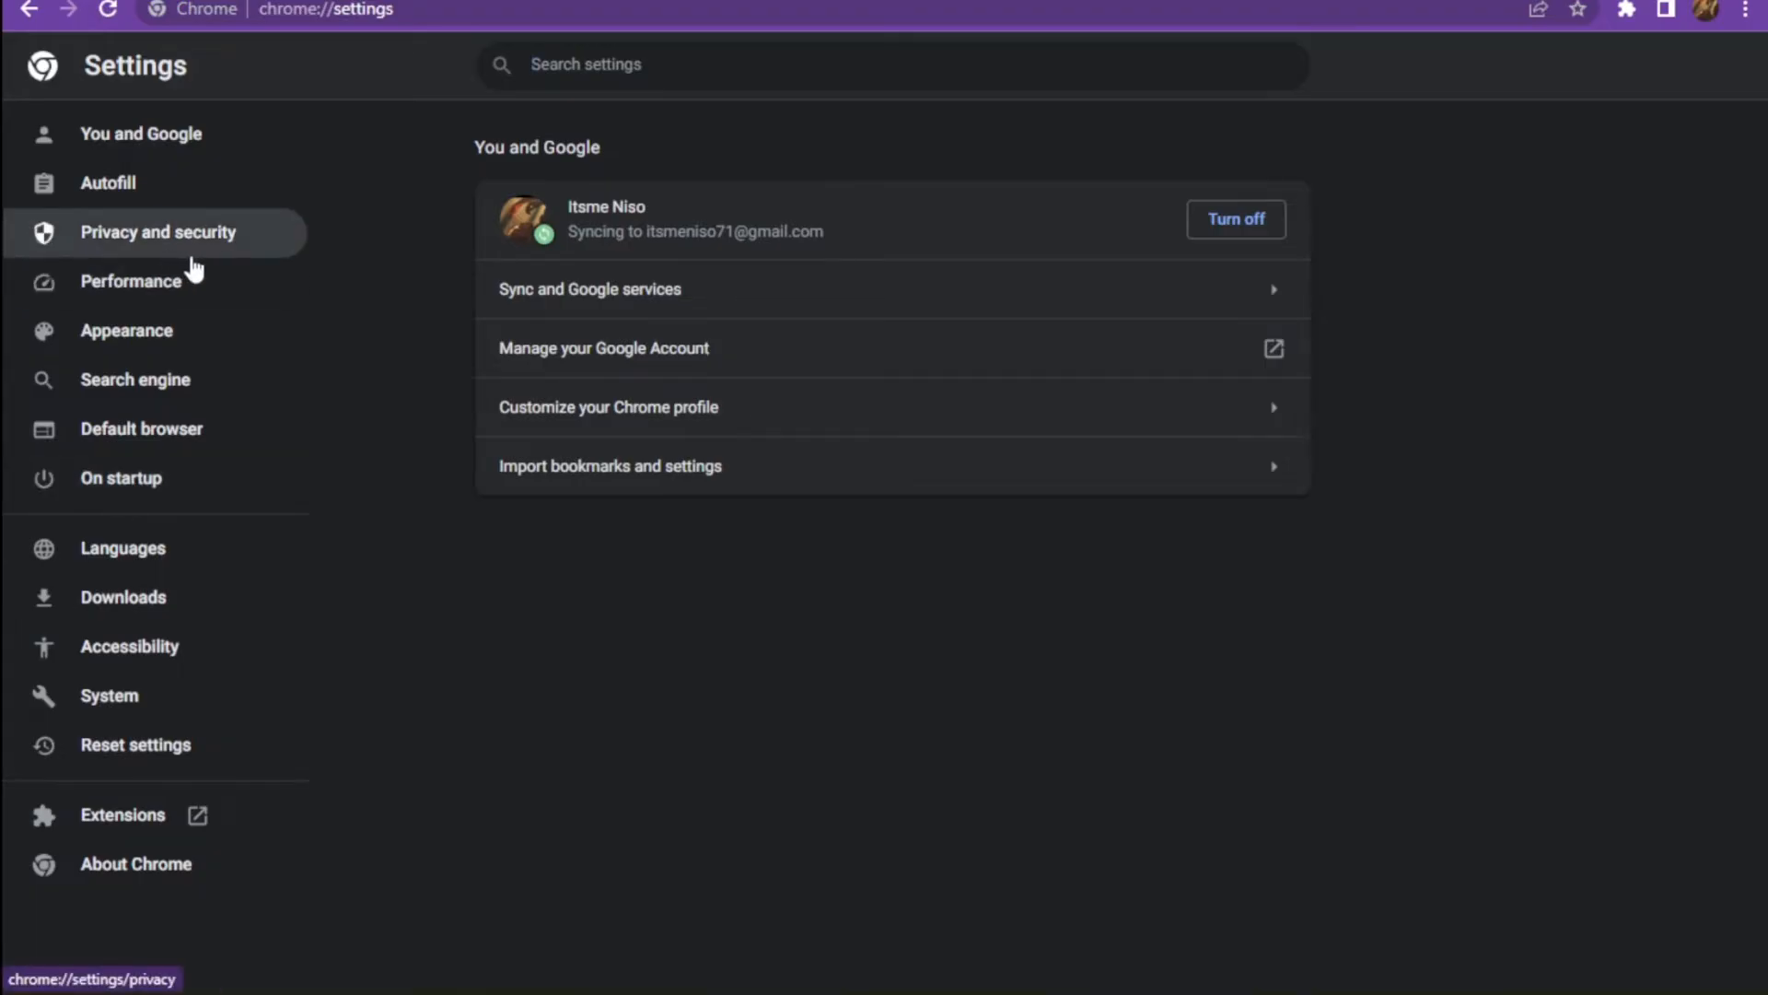
Step: Clear the last hour's history, cookies and cached files from Privacy and security
{"action": "left_click", "coordinate": [158, 232]}
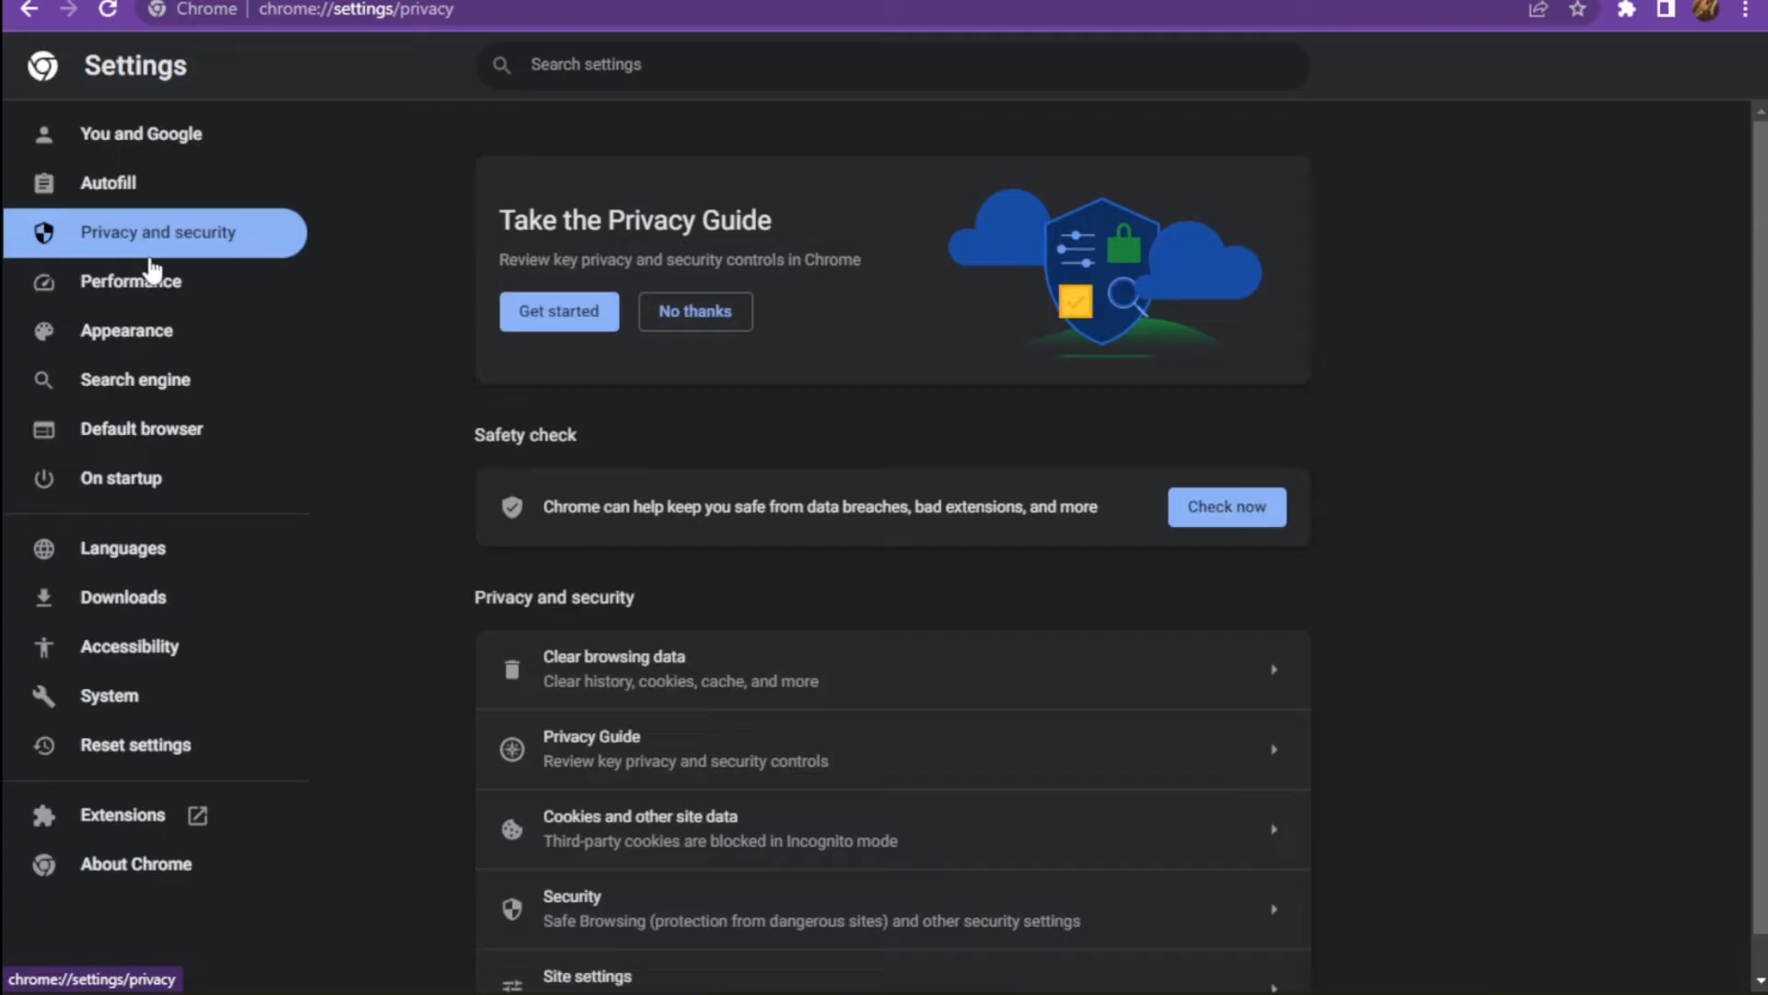
{"action": "mouse_move", "coordinate": [832, 833]}
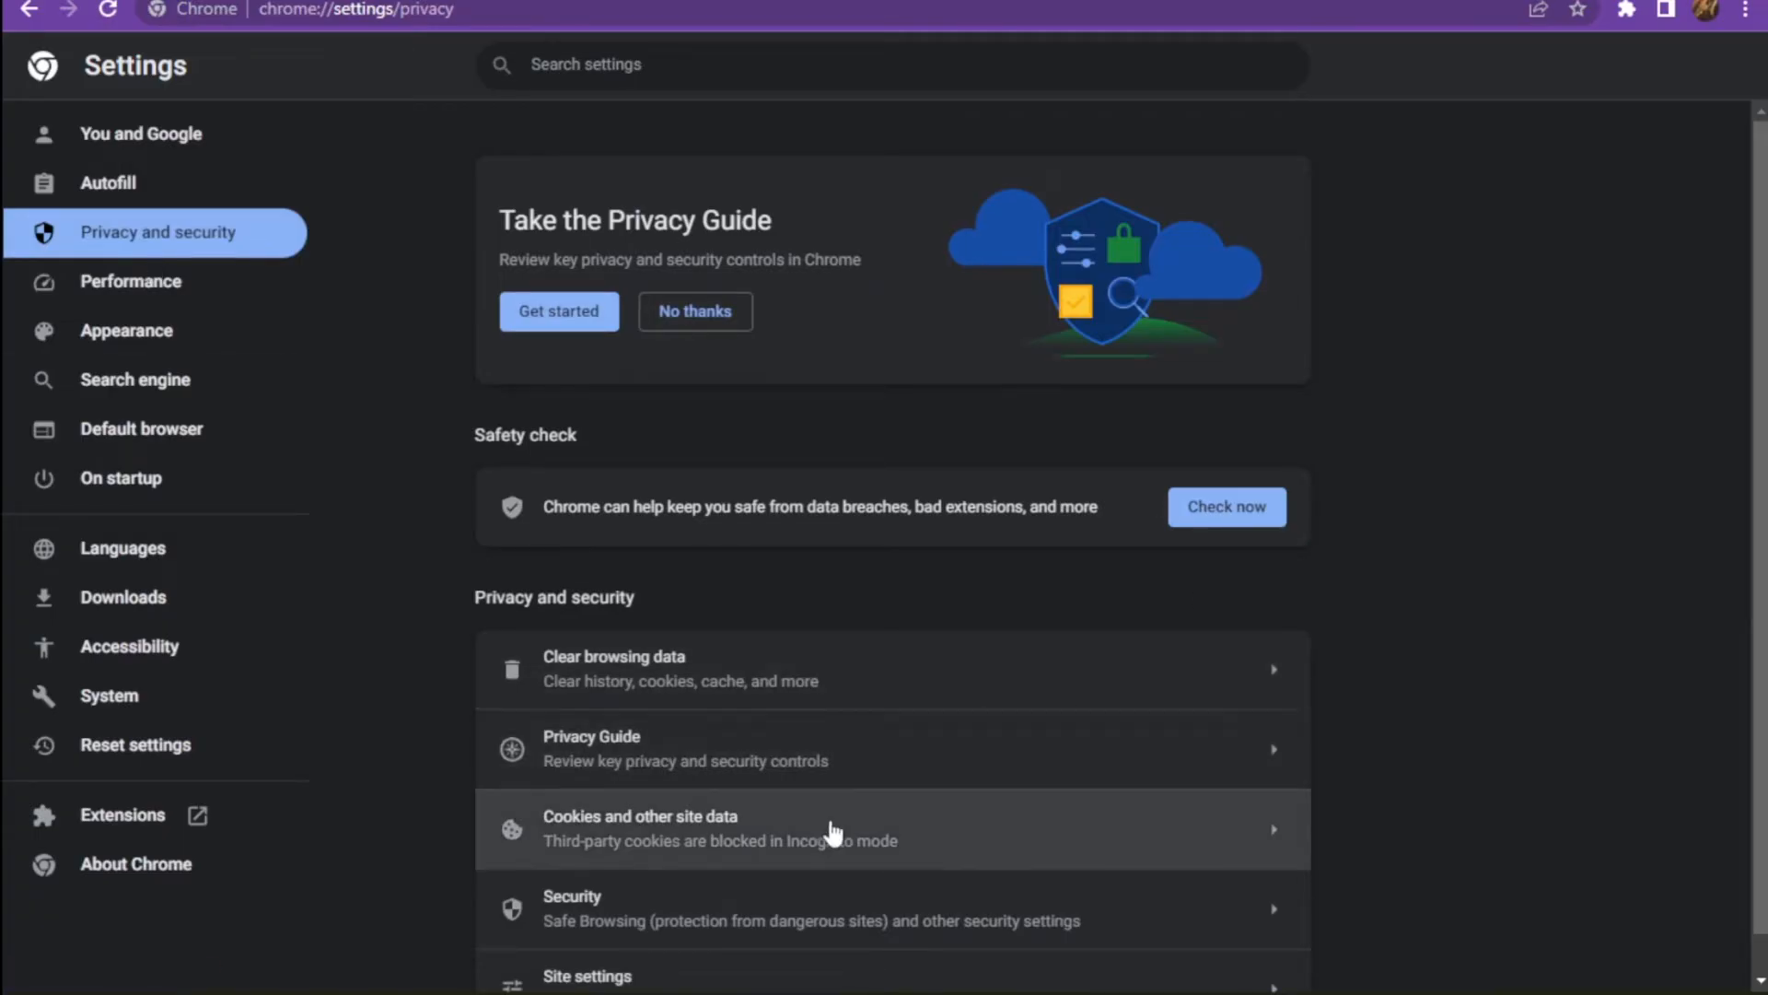
{"action": "left_click", "coordinate": [616, 667]}
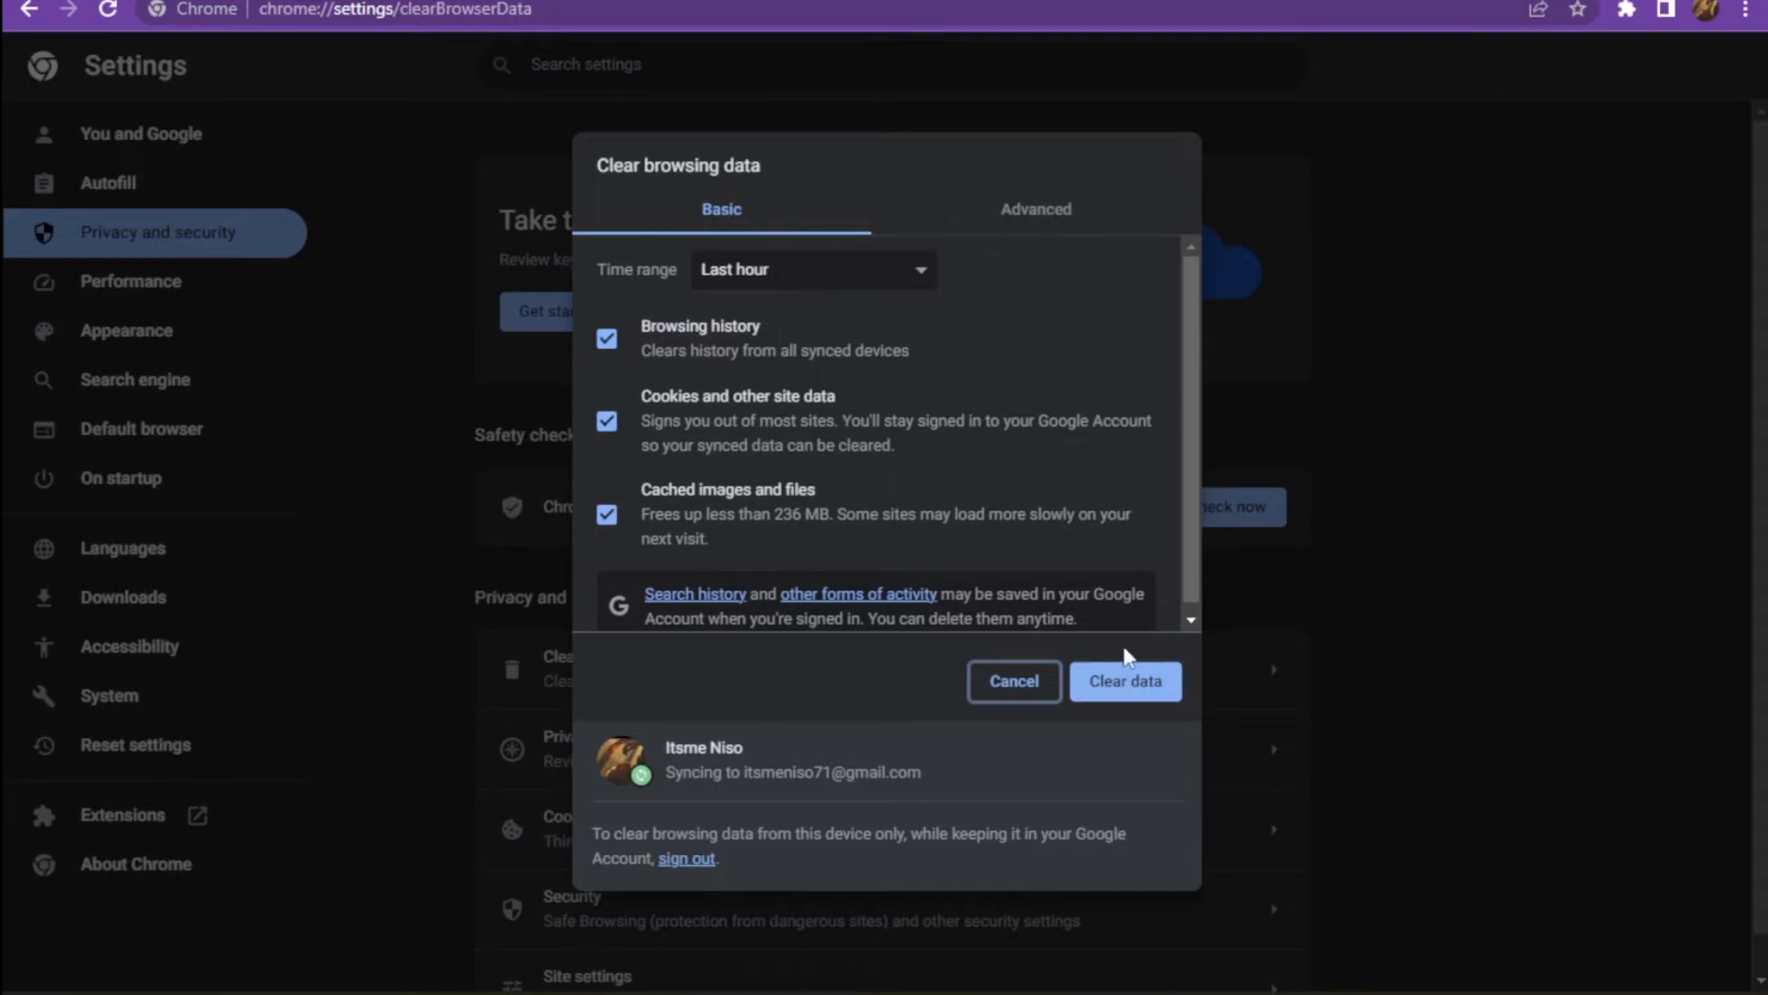
{"action": "left_click", "coordinate": [1011, 681]}
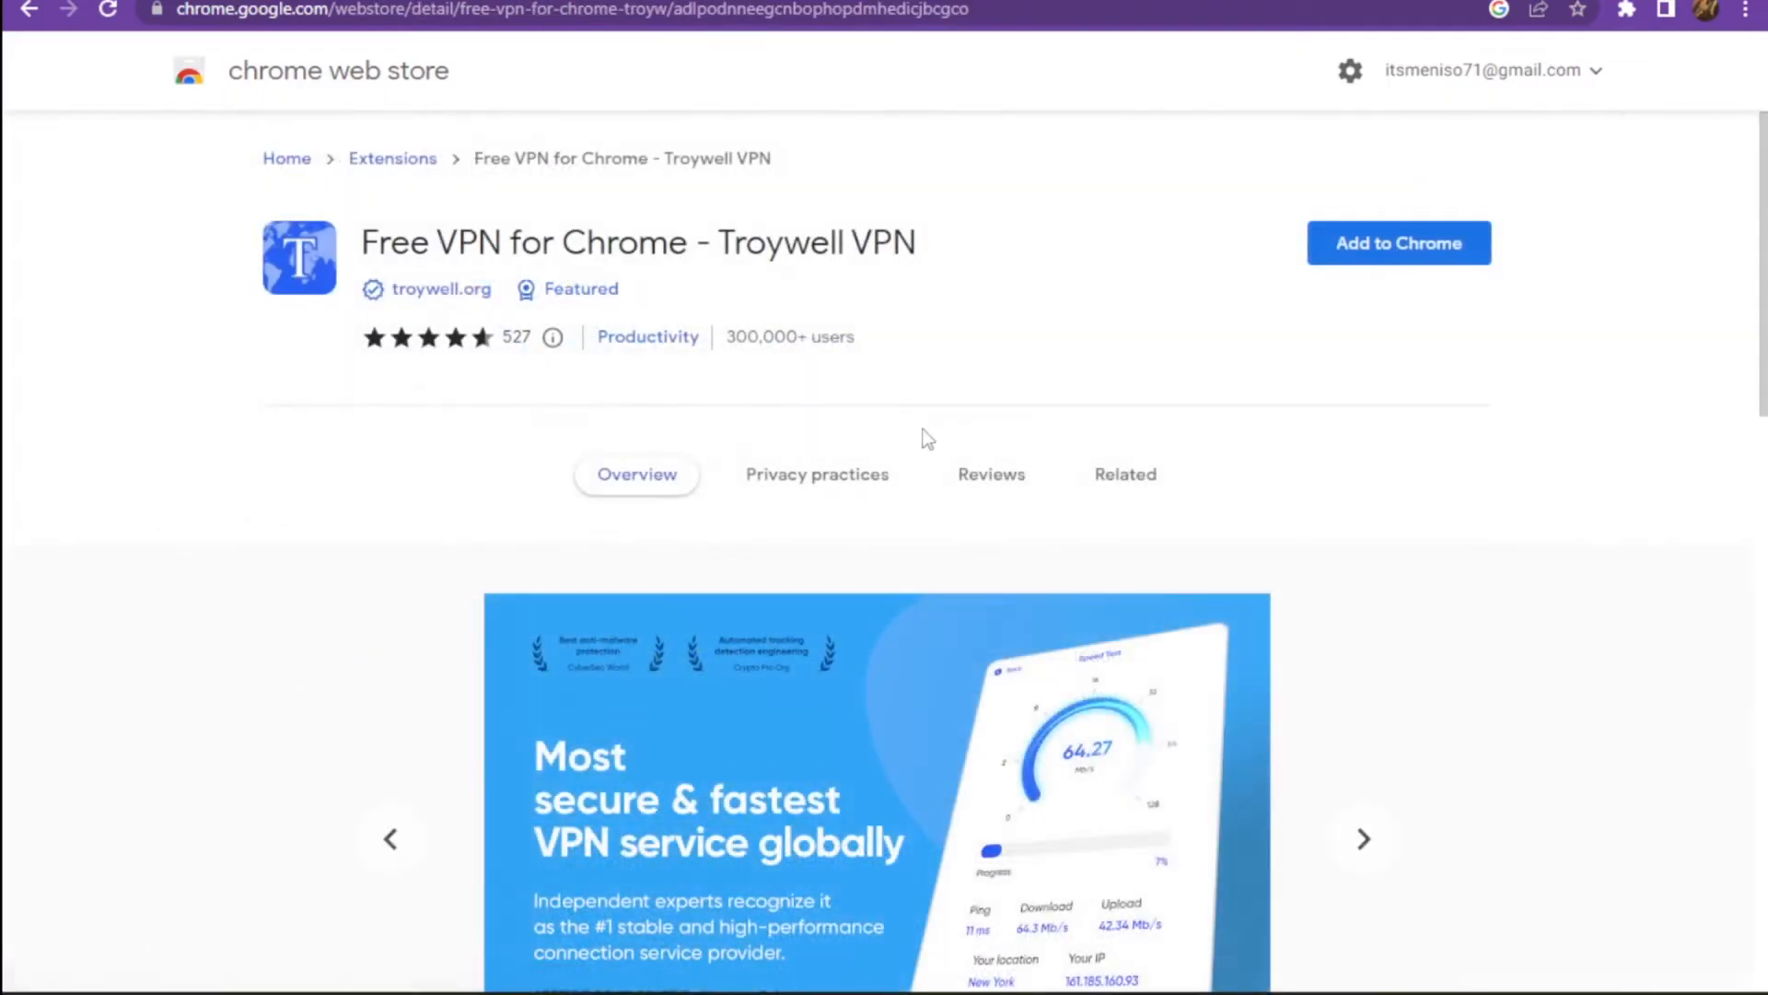
Step: Add the Free VPN for Chrome – Troywell VPN extension from its Web Store page and confirm
{"action": "double_click", "coordinate": [639, 241]}
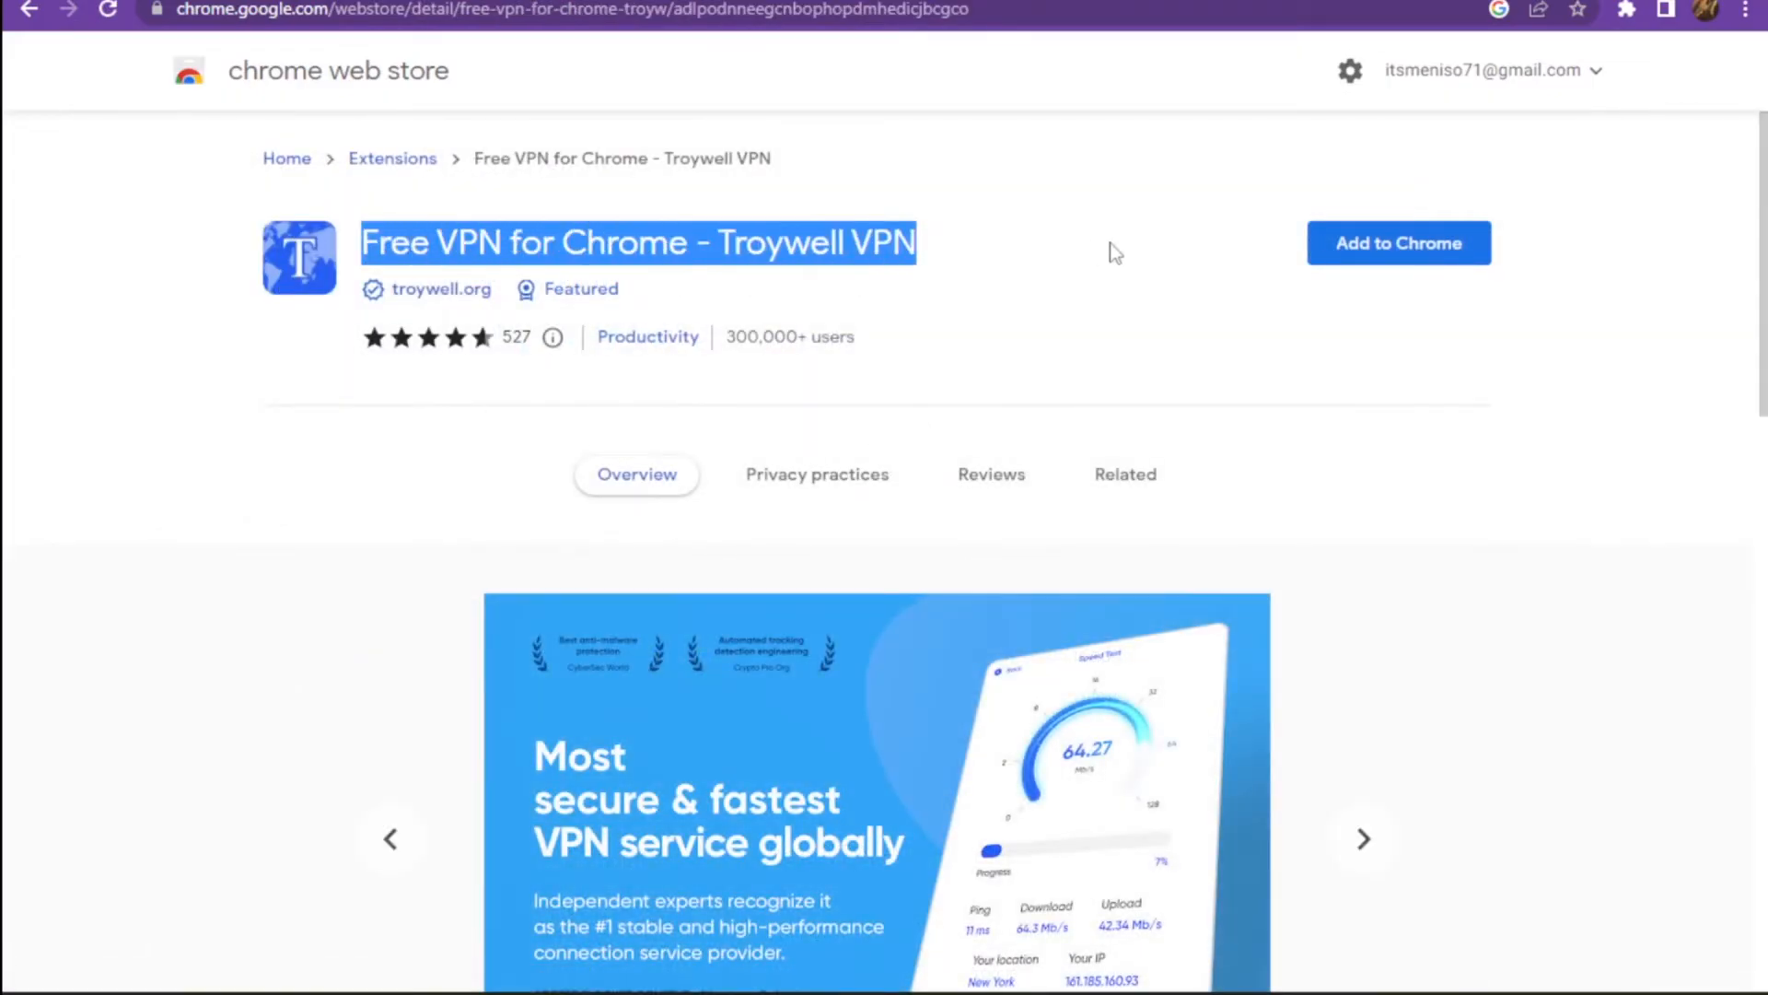
{"action": "left_click", "coordinate": [1398, 243]}
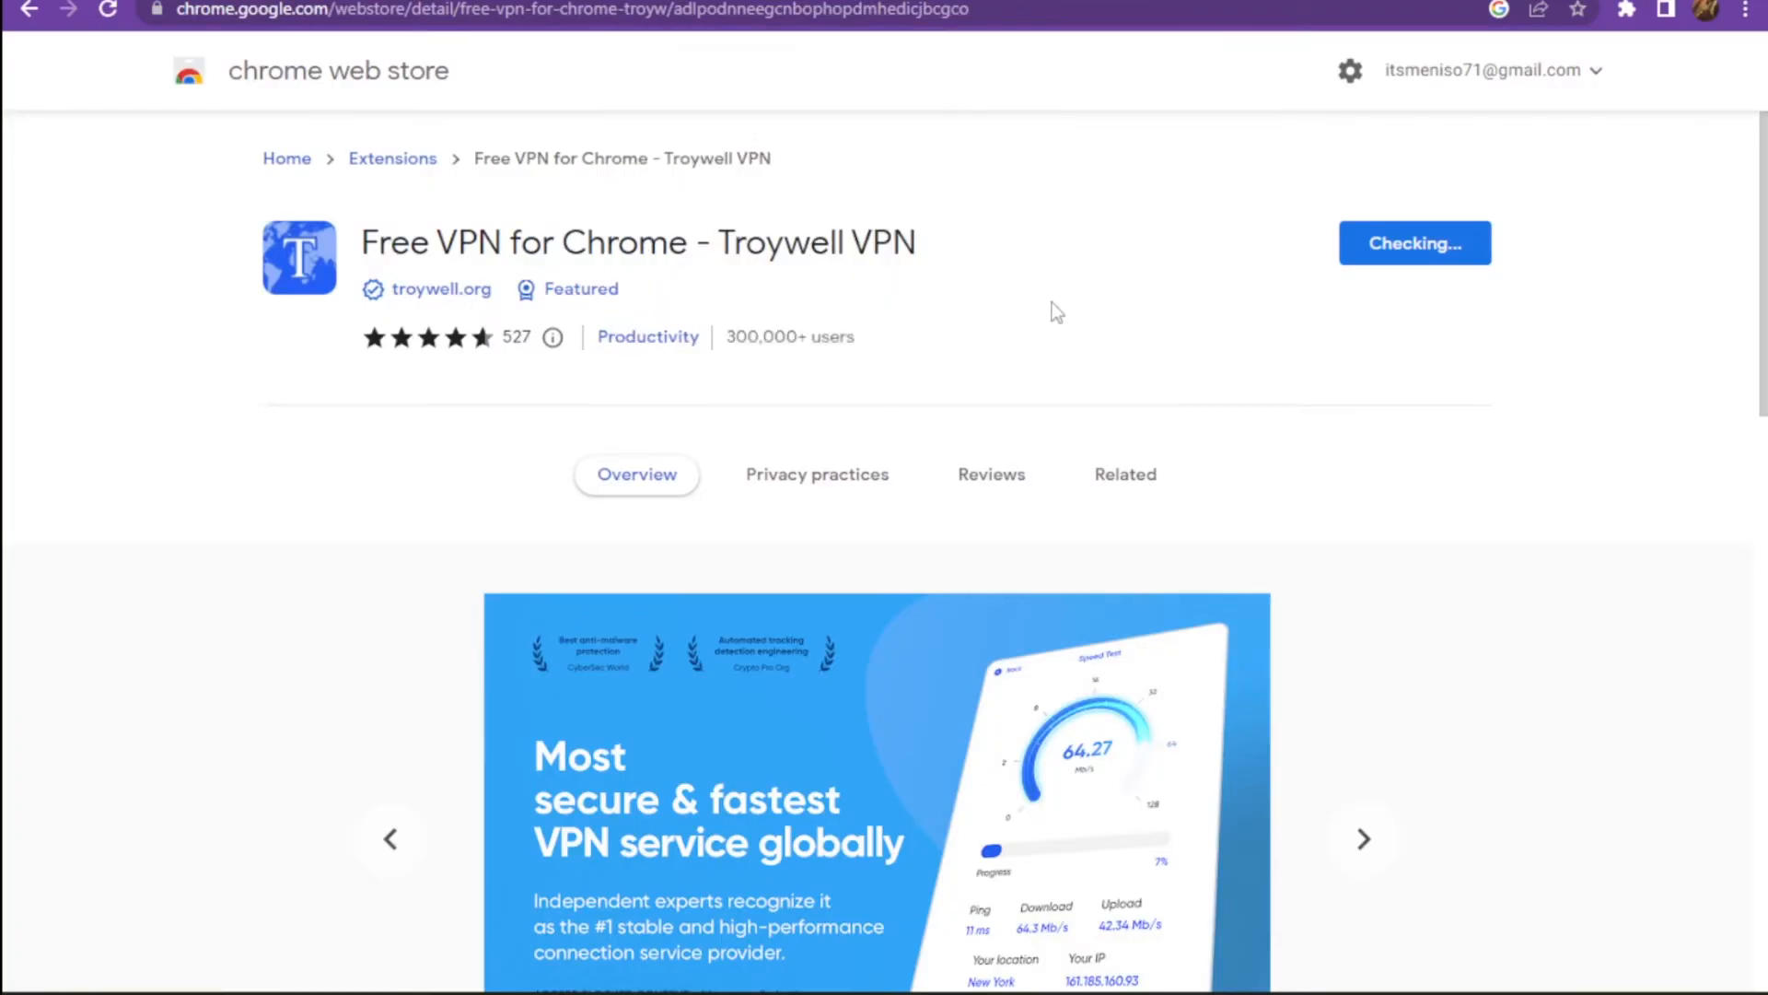
{"action": "mouse_move", "coordinate": [1039, 307]}
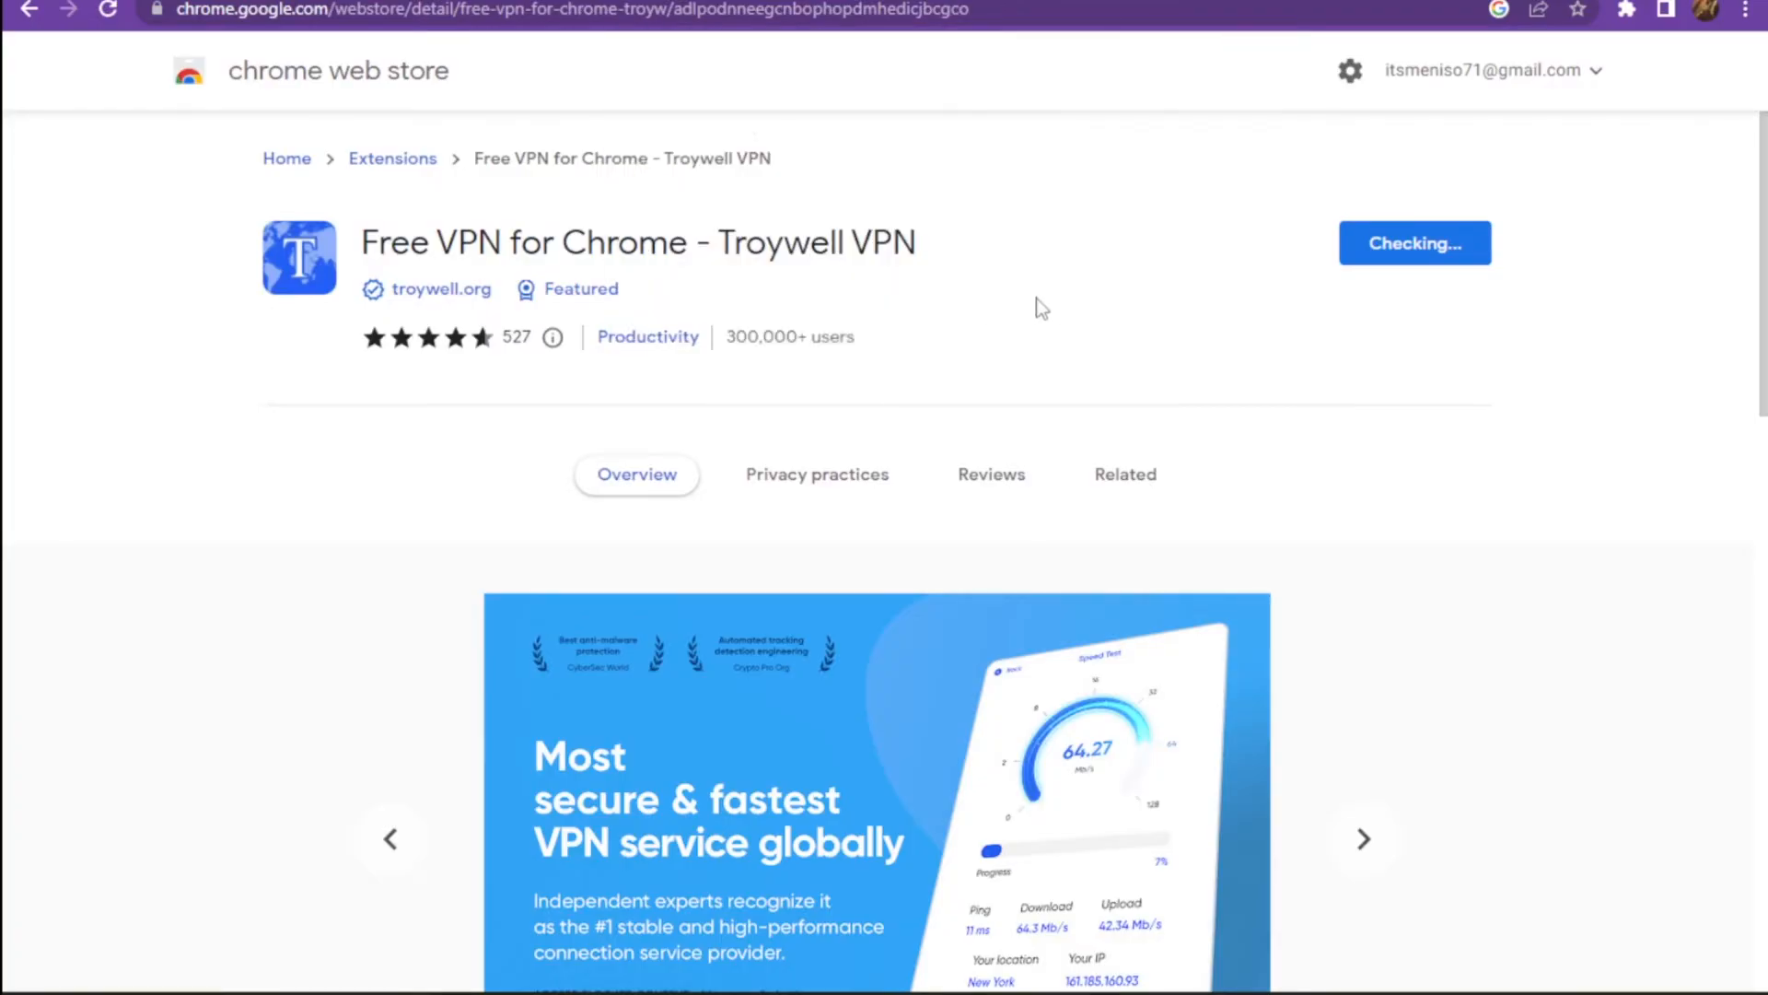
{"action": "left_click", "coordinate": [1412, 243]}
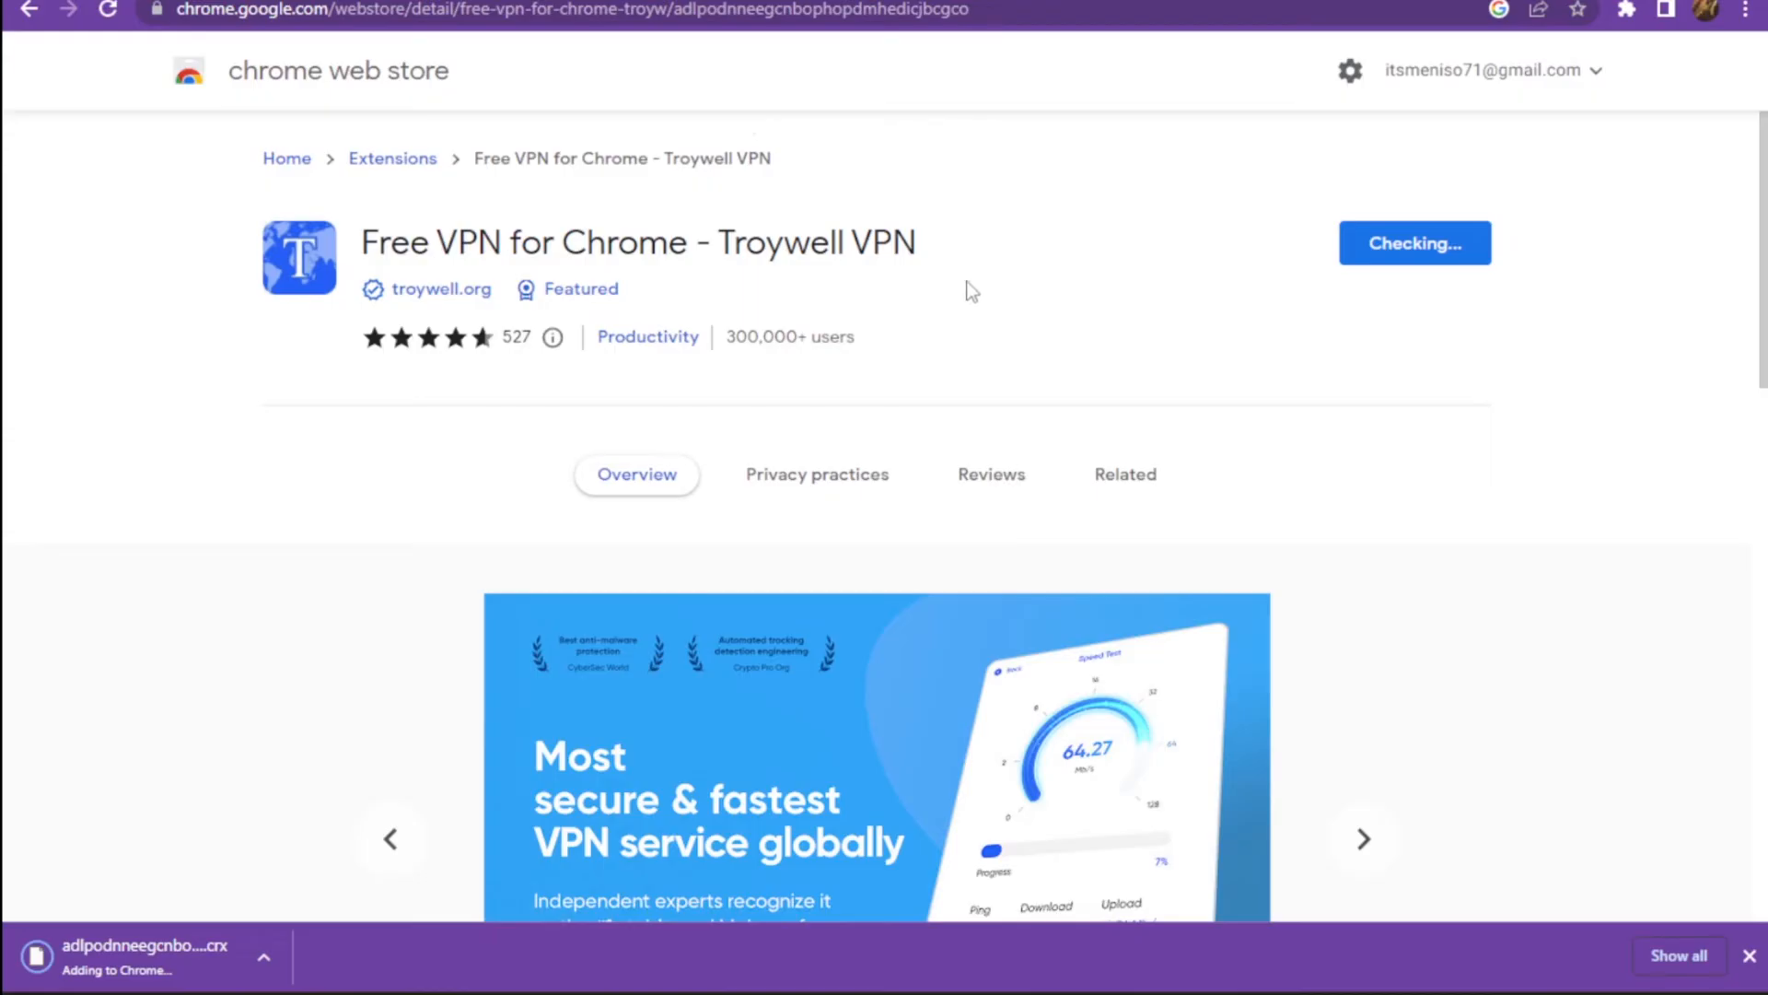
{"action": "left_click", "coordinate": [1124, 473]}
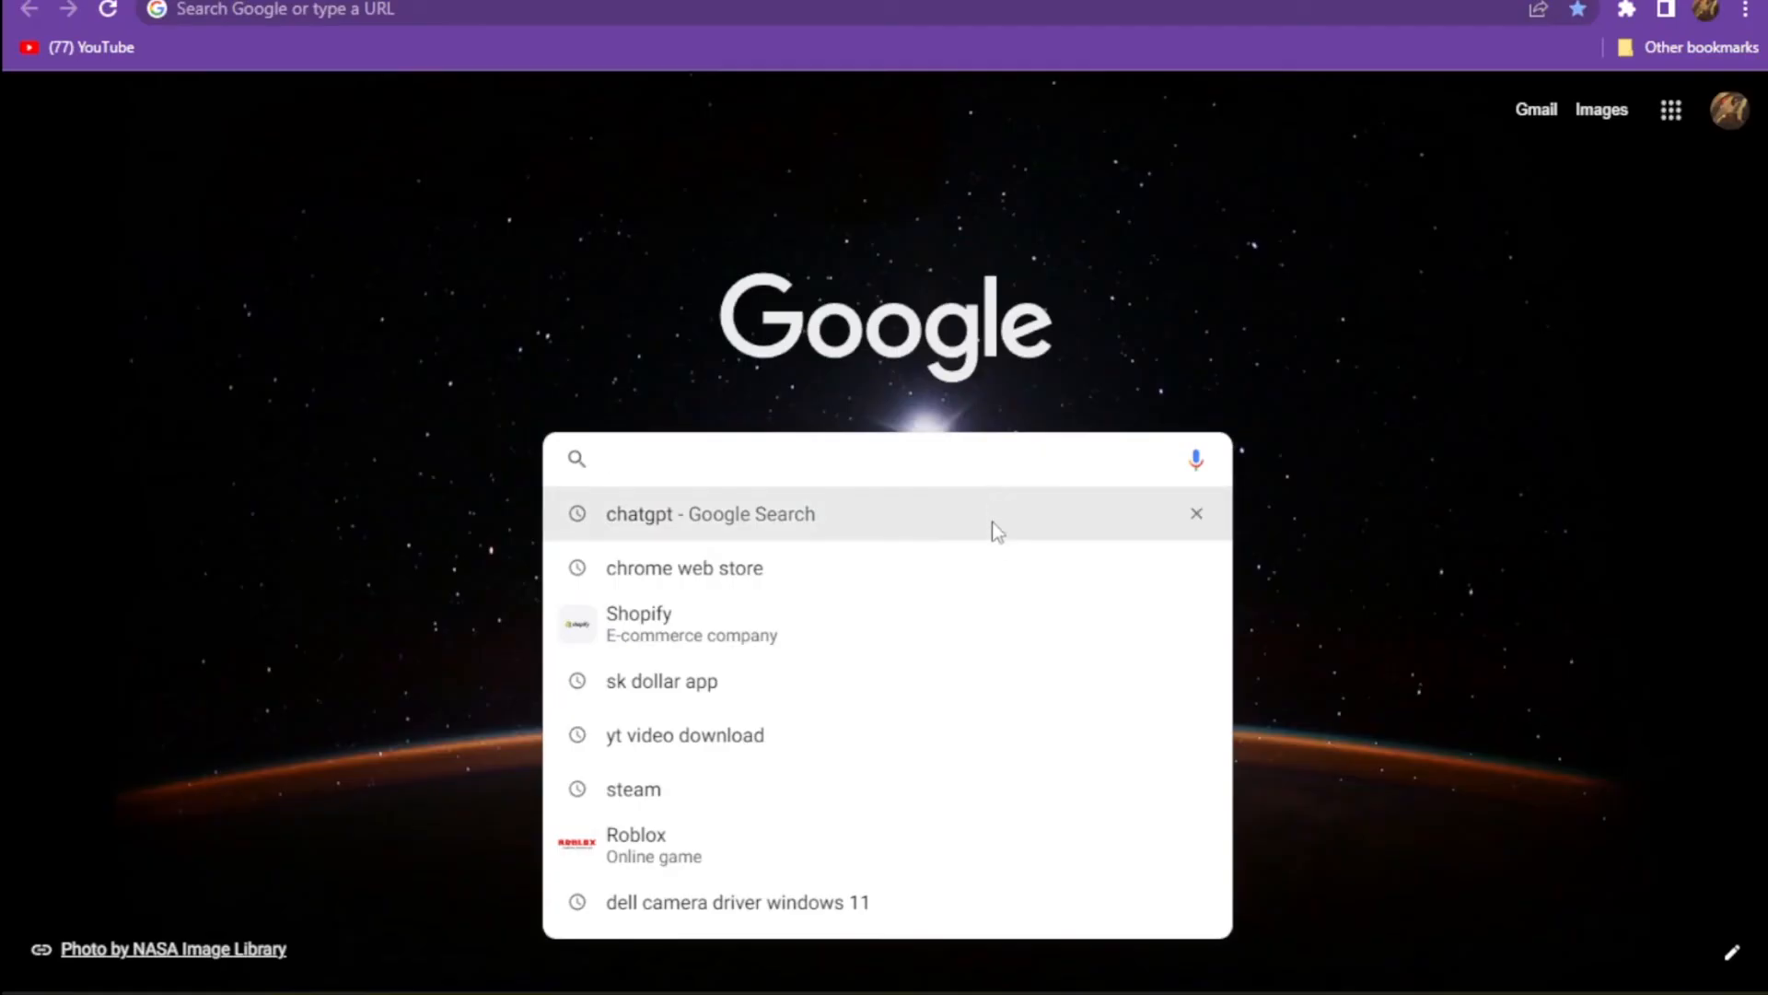
{"action": "mouse_move", "coordinate": [917, 508]}
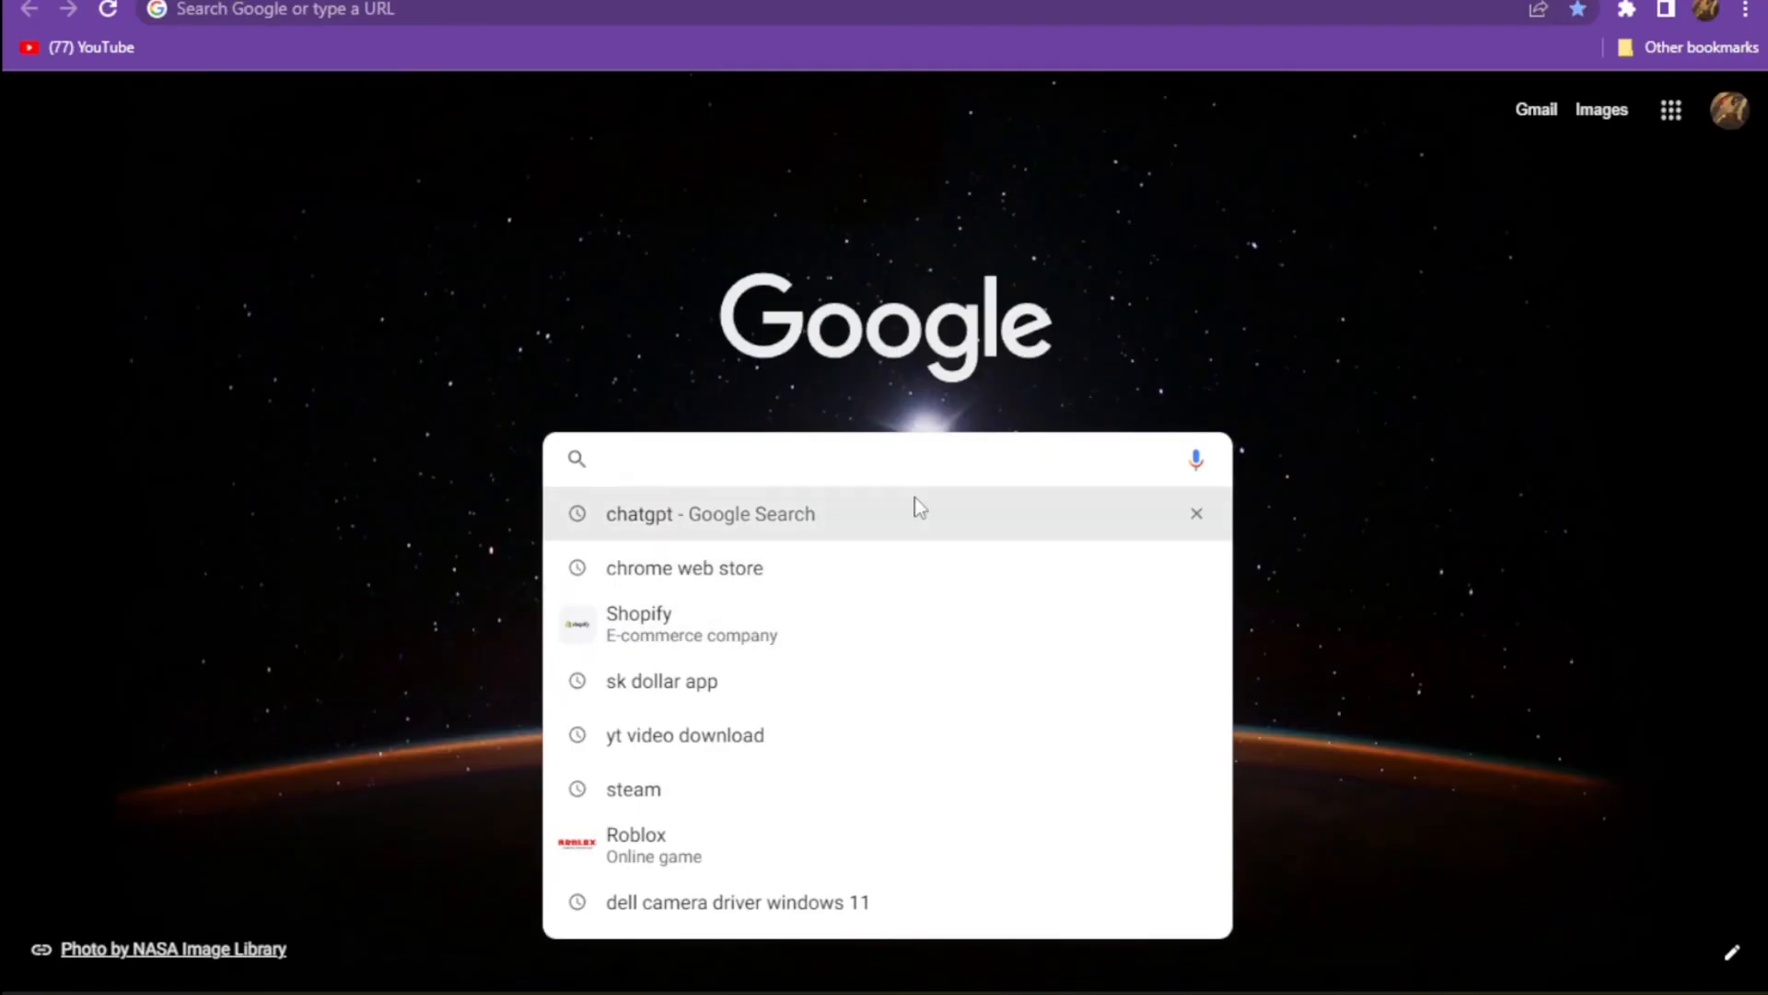
Step: Reach the ChatGPT chat page via the chatgpt Google search and OpenAI's Introducing ChatGPT article
{"action": "left_click", "coordinate": [711, 514]}
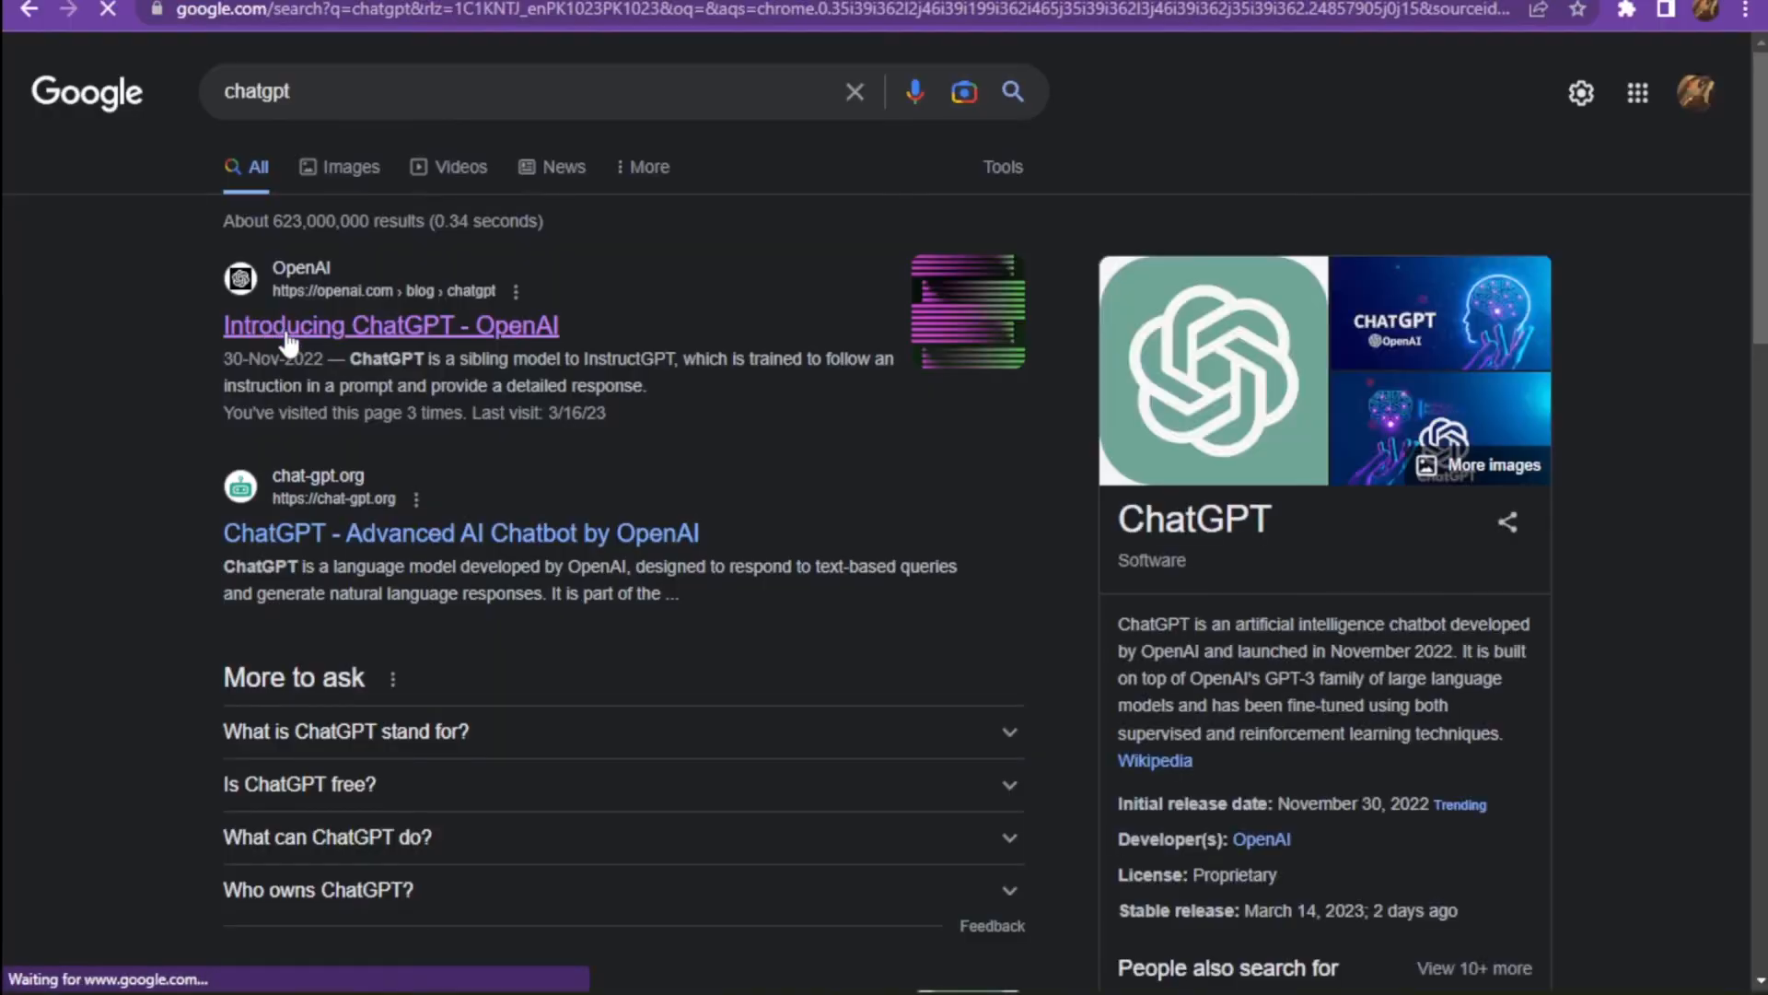
{"action": "left_click", "coordinate": [389, 324]}
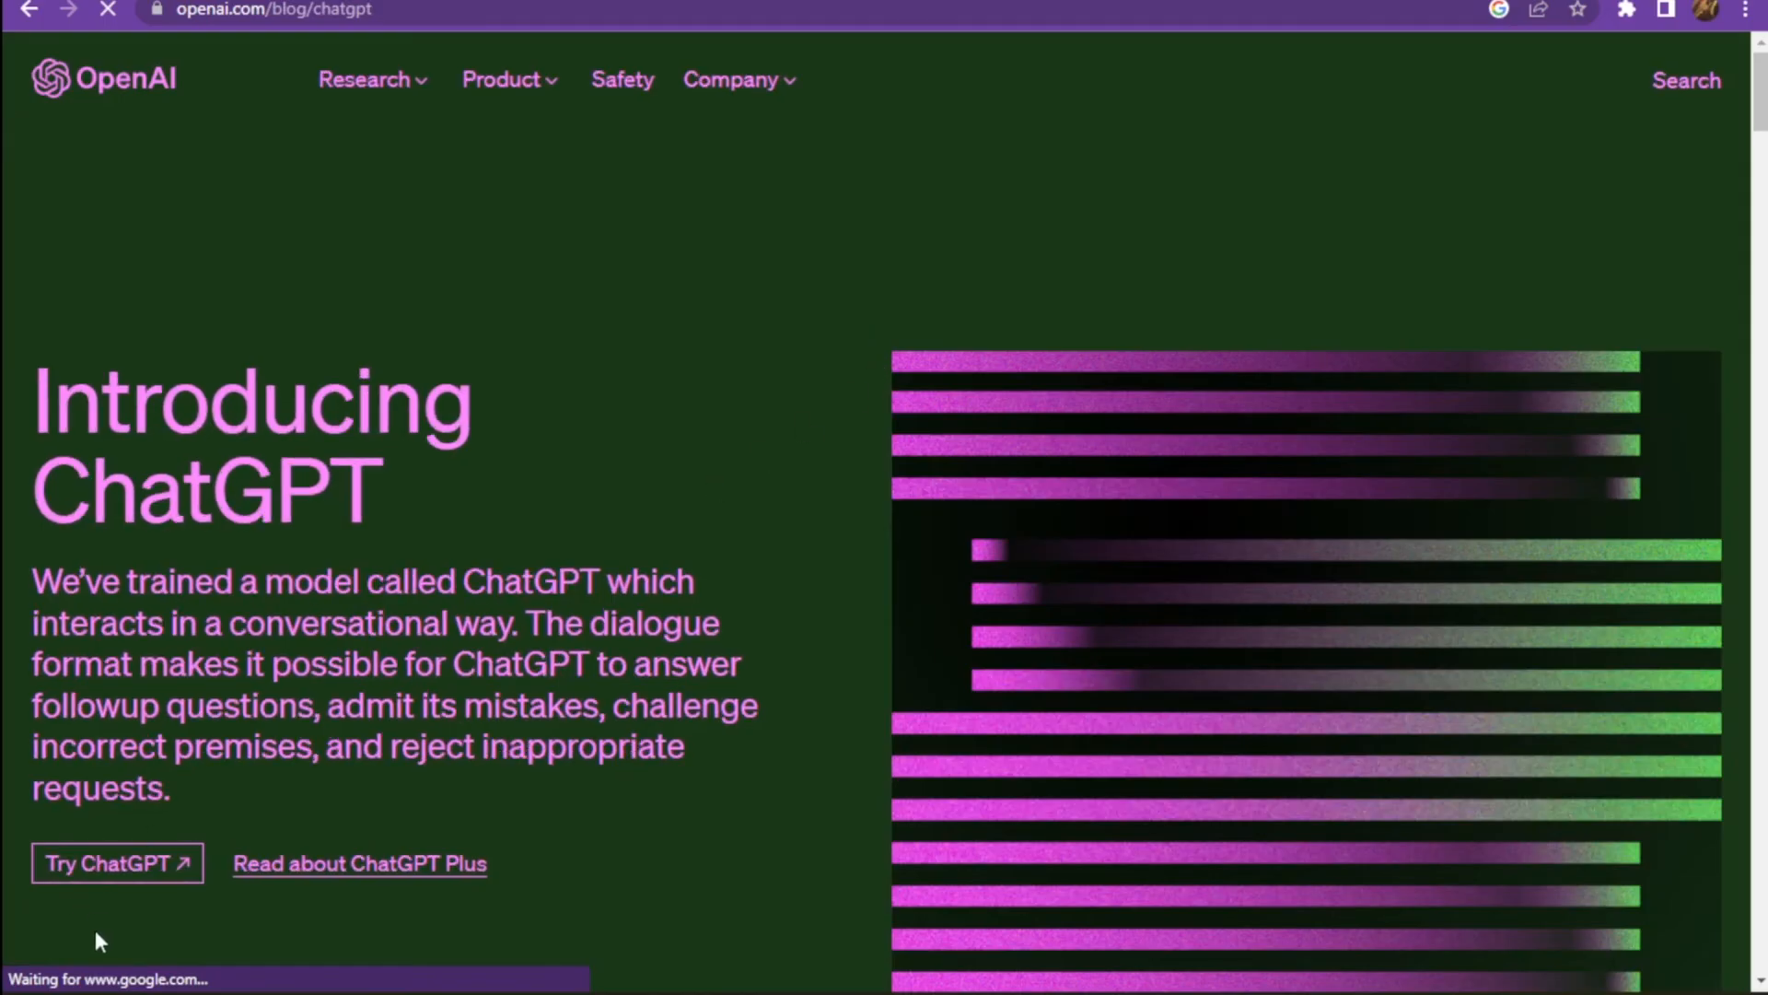
{"action": "left_click", "coordinate": [116, 862]}
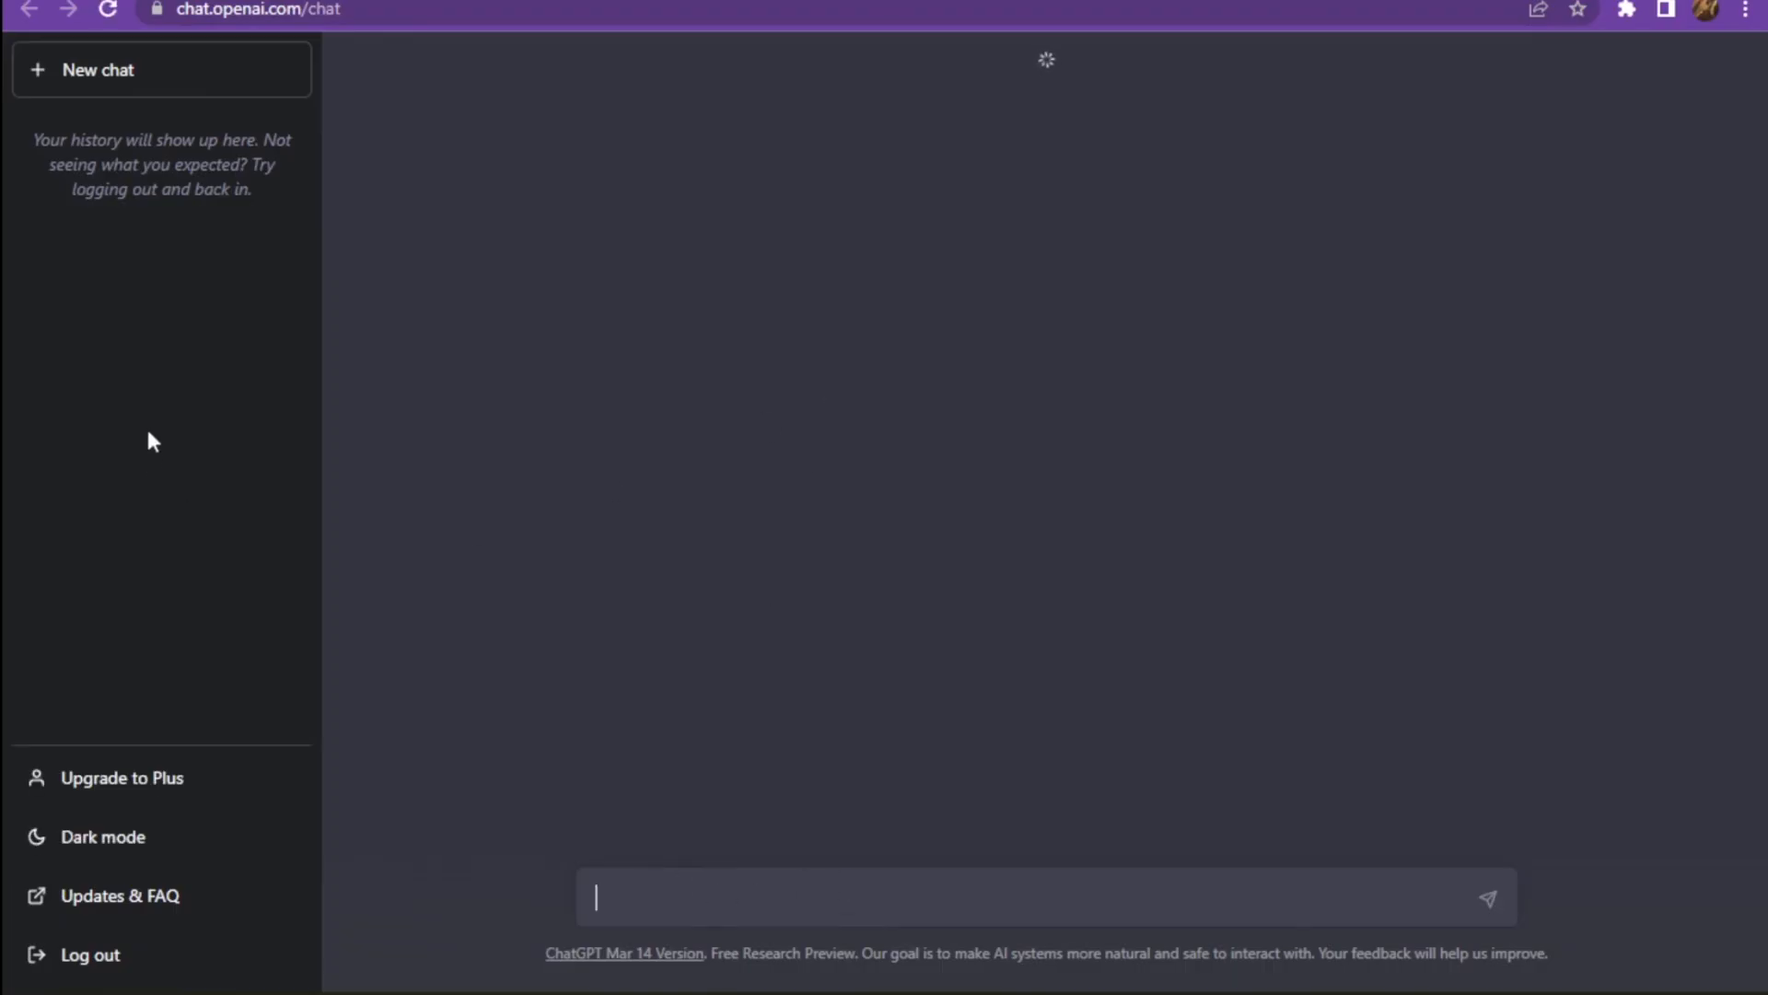